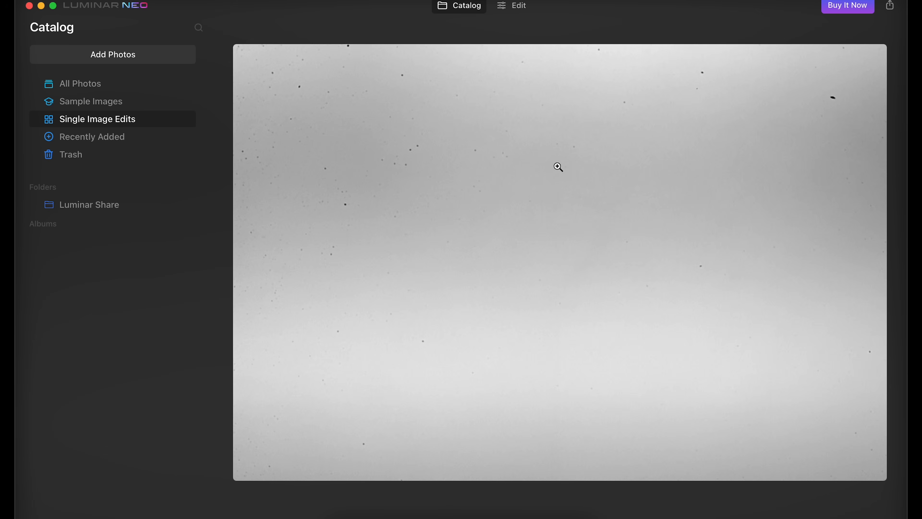
{"action": "mouse_move", "coordinate": [504, 36]}
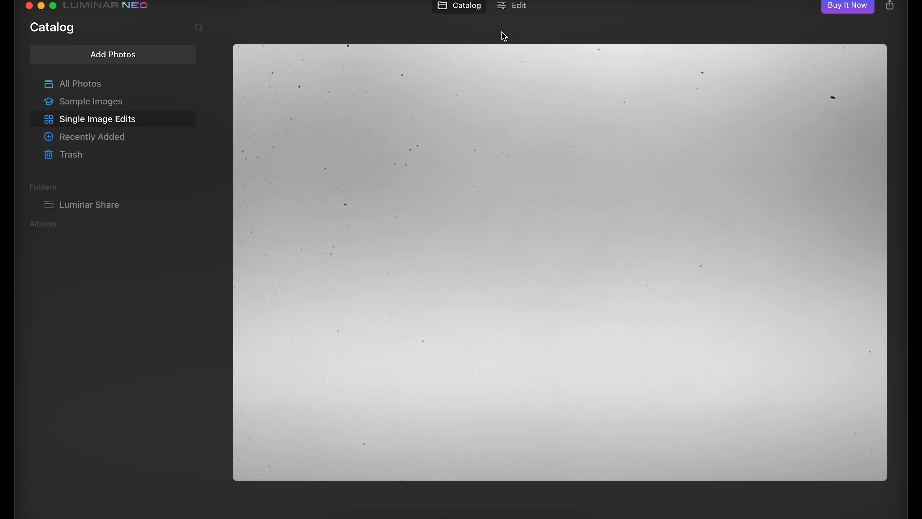
- Switch from Catalog to Edit to open the selected speckled grey photo
{"action": "left_click", "coordinate": [511, 6]}
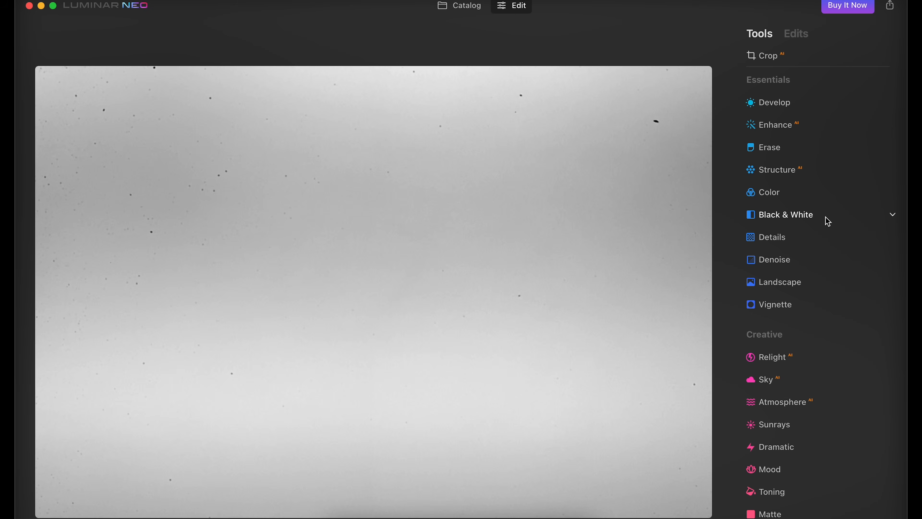
- Run Remove Dust Spots in Erase, compare before/after, then brush and erase the leftover specks
{"action": "left_click", "coordinate": [768, 146]}
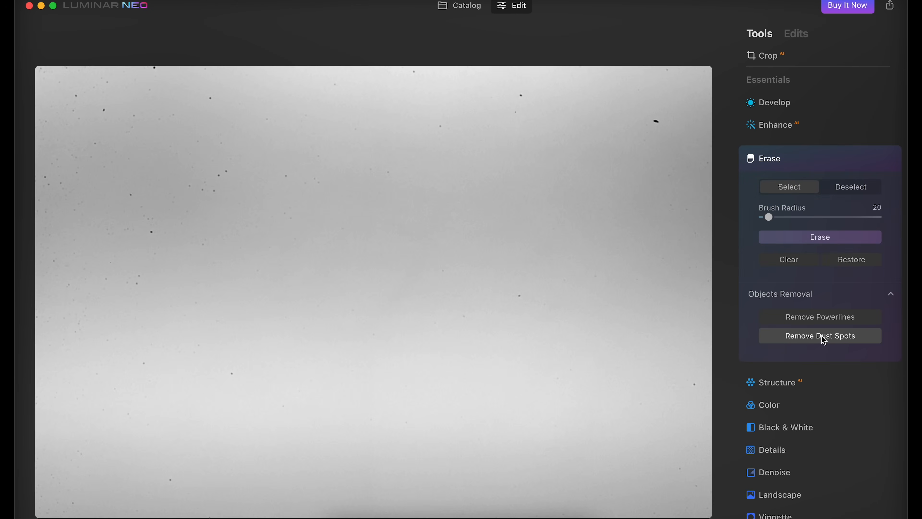
{"action": "left_click", "coordinate": [819, 335]}
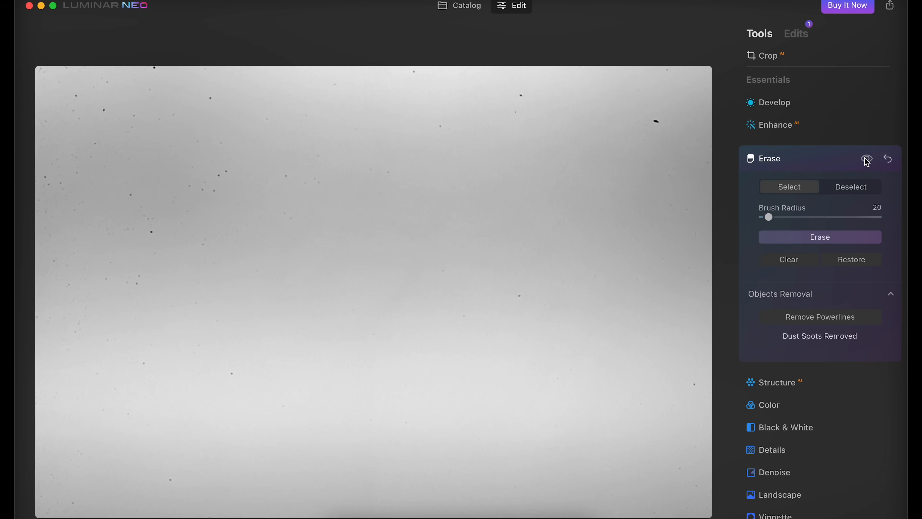
{"action": "left_click", "coordinate": [866, 159]}
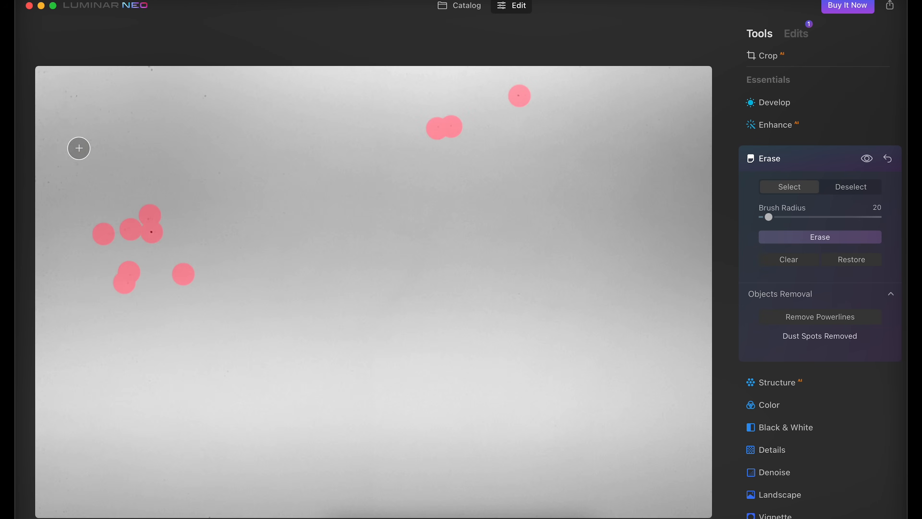
{"action": "left_click", "coordinate": [819, 236]}
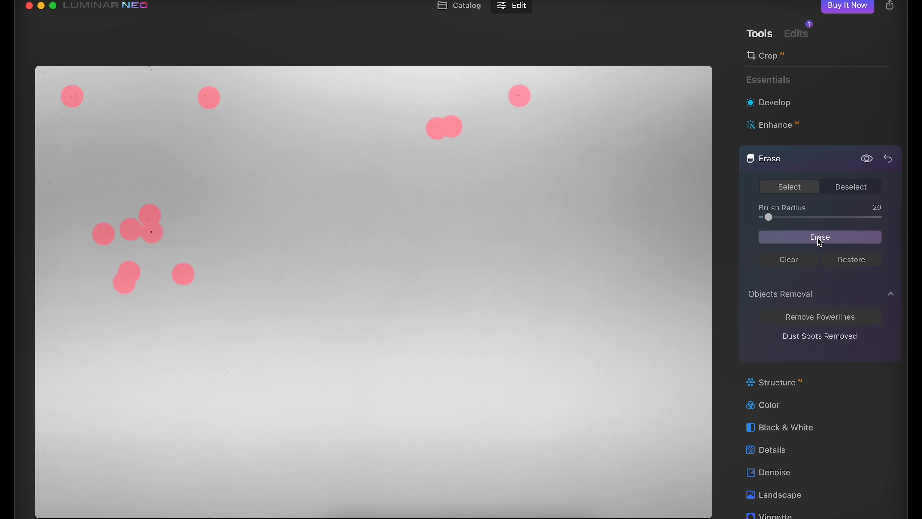
{"action": "left_click", "coordinate": [819, 236]}
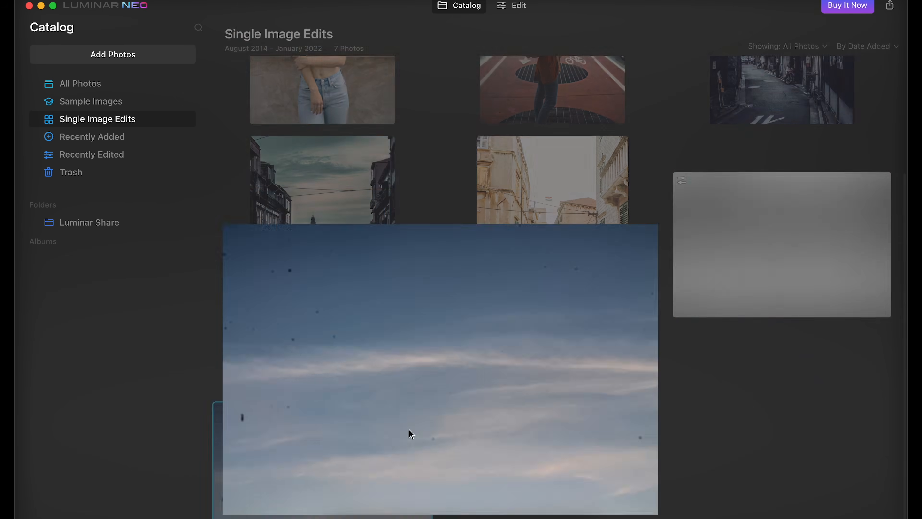
- Open the blue sky photo in Edit and expand the Erase tool's removal options
{"action": "left_click", "coordinate": [510, 5]}
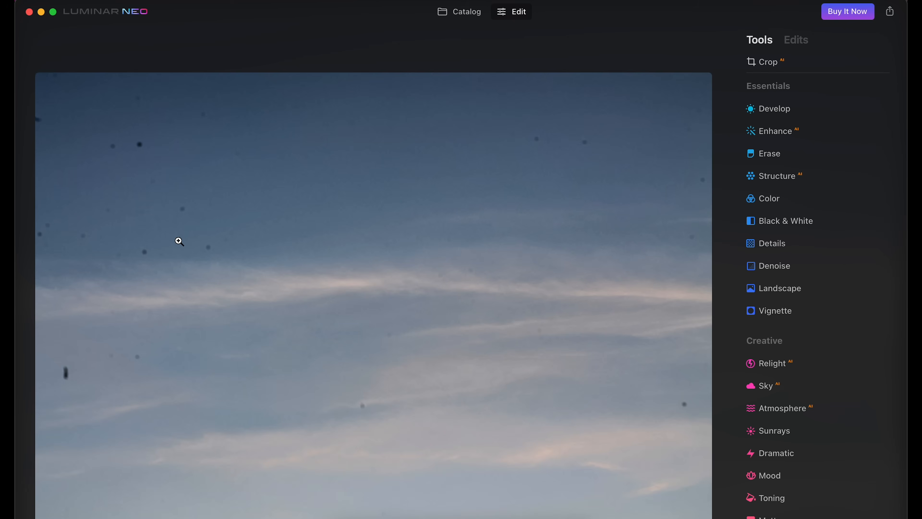
{"action": "mouse_move", "coordinate": [321, 321]}
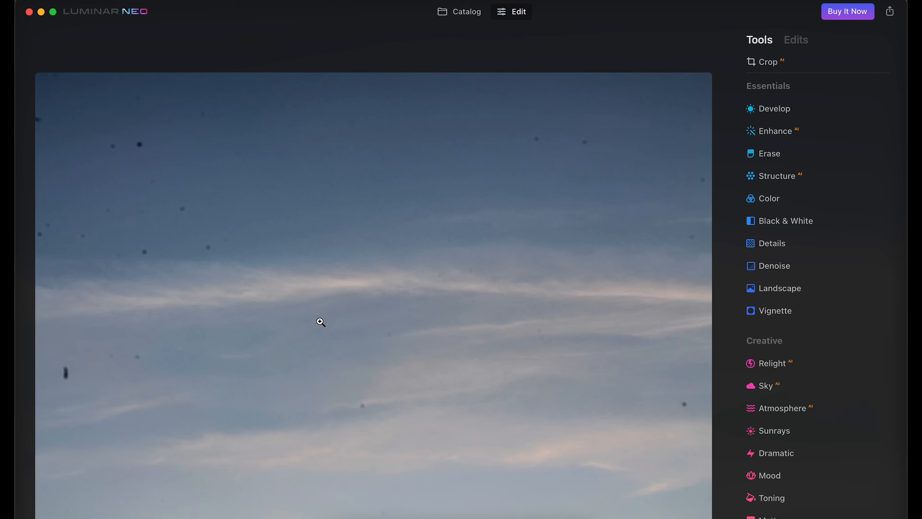
{"action": "mouse_move", "coordinate": [369, 404]}
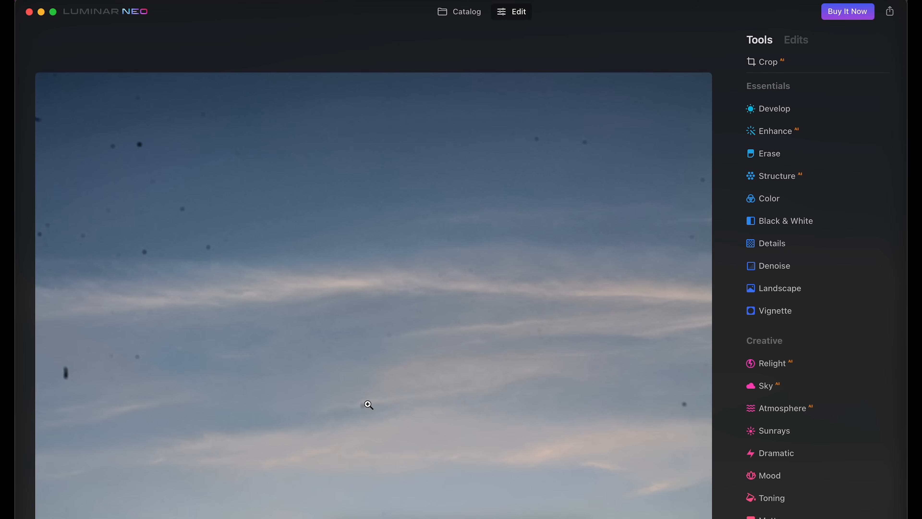
{"action": "mouse_move", "coordinate": [698, 243]}
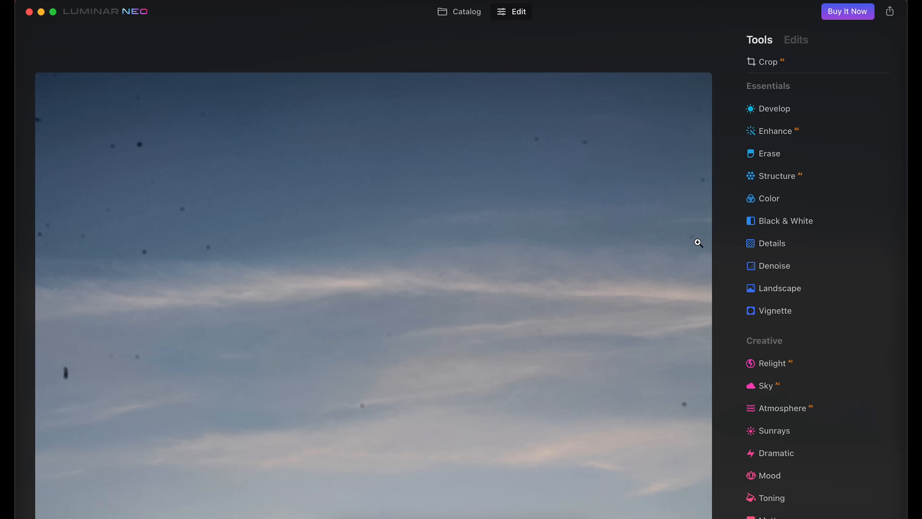
{"action": "left_click", "coordinate": [770, 154]}
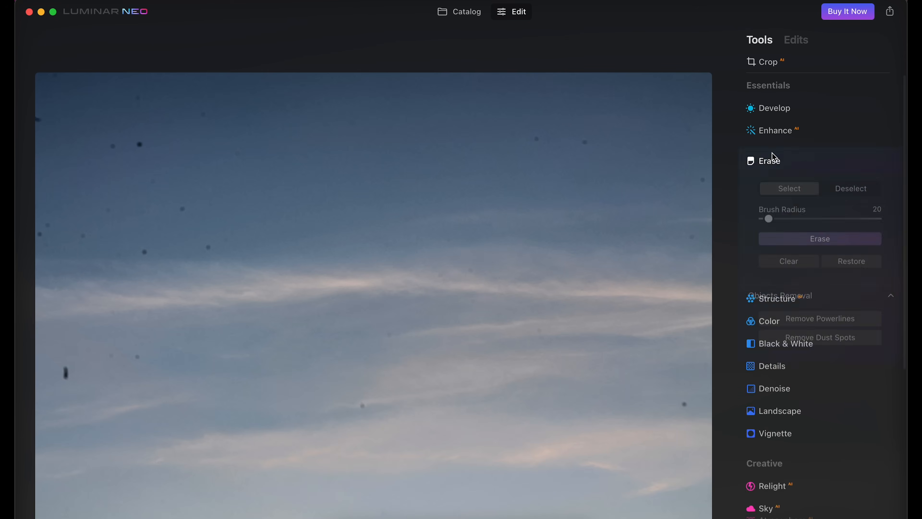
{"action": "left_click", "coordinate": [819, 322]}
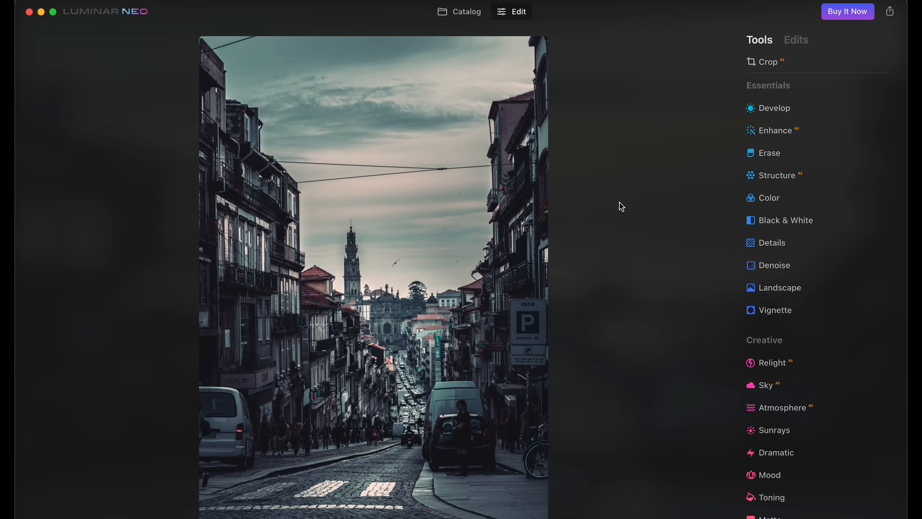
- Apply Remove Powerlines from Erase to the cobbled street photo and check the result
{"action": "left_click", "coordinate": [770, 153]}
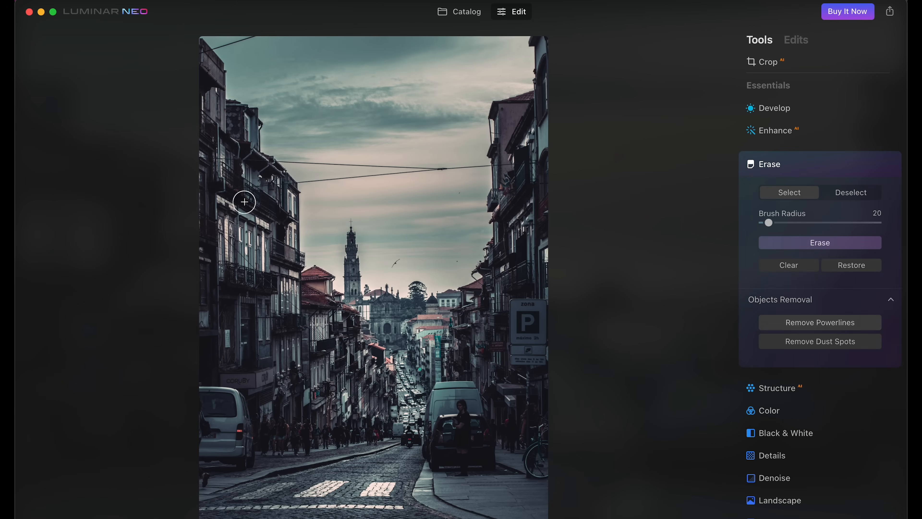
{"action": "mouse_move", "coordinate": [464, 188]}
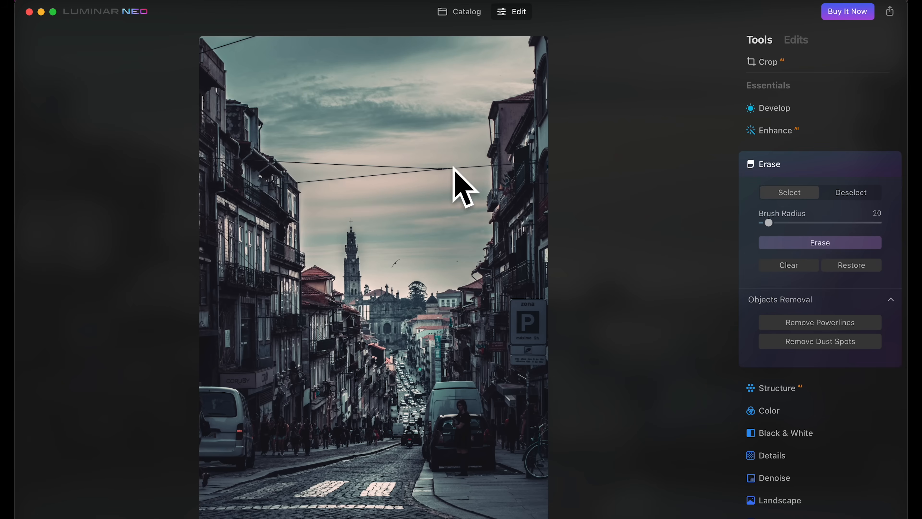
{"action": "mouse_move", "coordinate": [235, 38]}
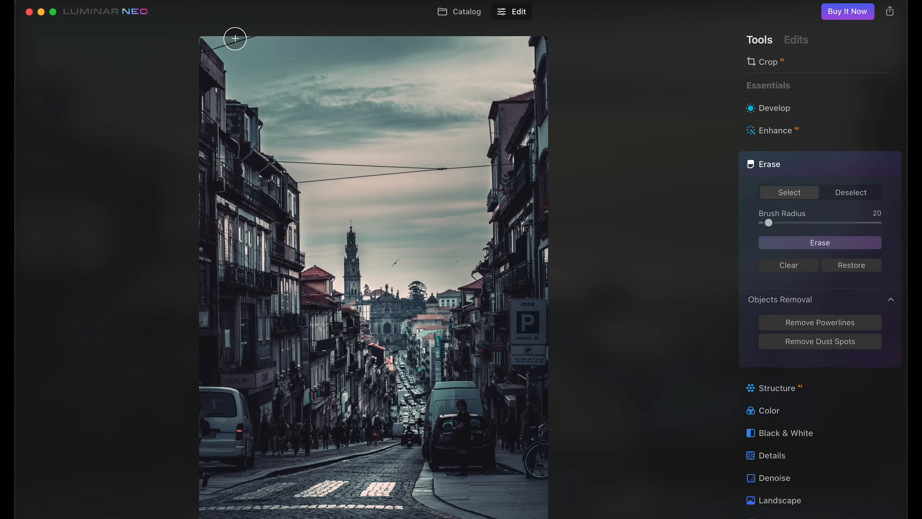
{"action": "mouse_move", "coordinate": [389, 314]}
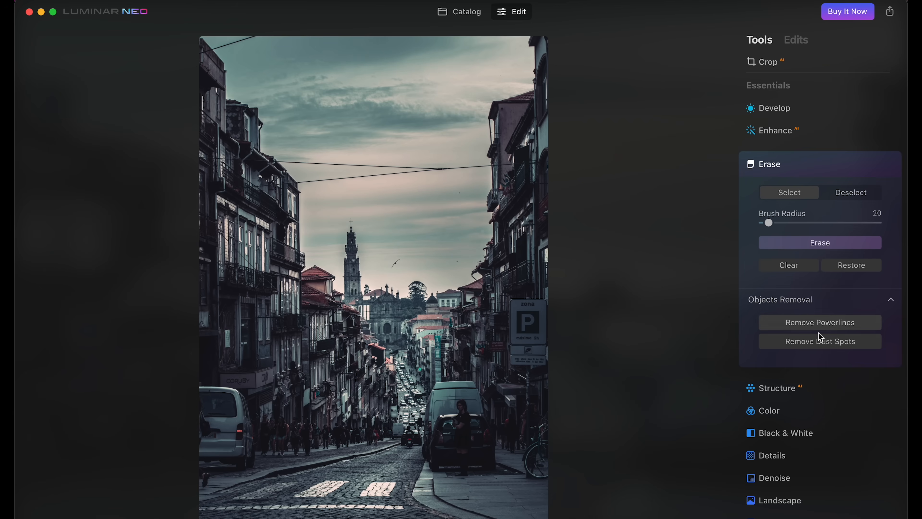
{"action": "left_click", "coordinate": [819, 322]}
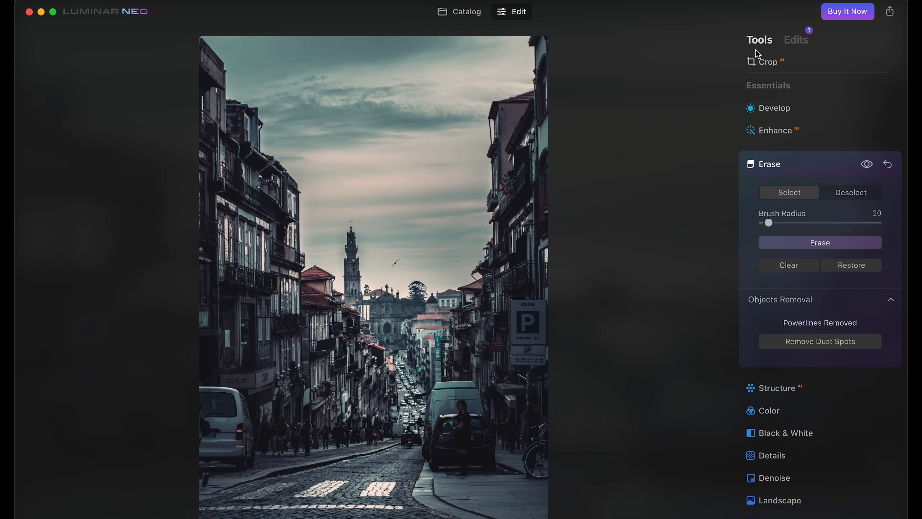
{"action": "mouse_move", "coordinate": [608, 279]}
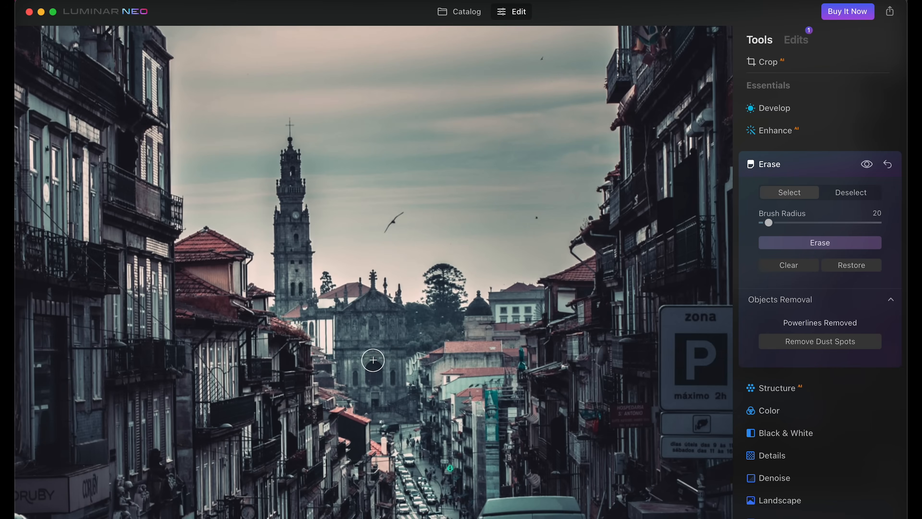
{"action": "mouse_move", "coordinate": [406, 327]}
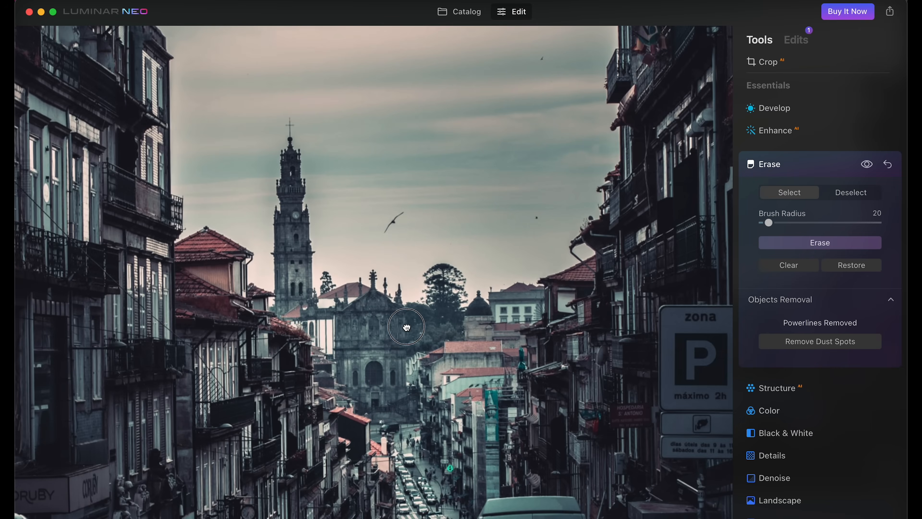
{"action": "left_click", "coordinate": [459, 11]}
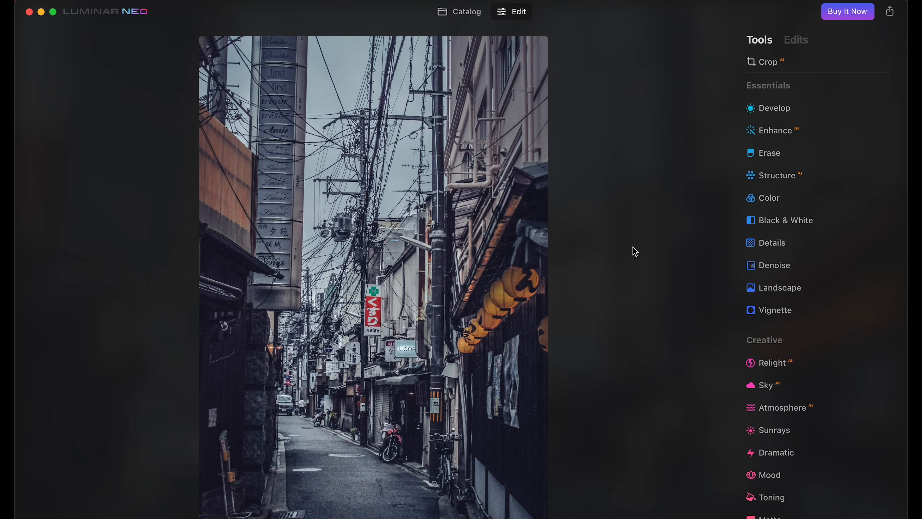
- Apply Remove Powerlines to the lantern alley photo, toggle the original for comparison, return to Catalog
{"action": "left_click", "coordinate": [769, 152]}
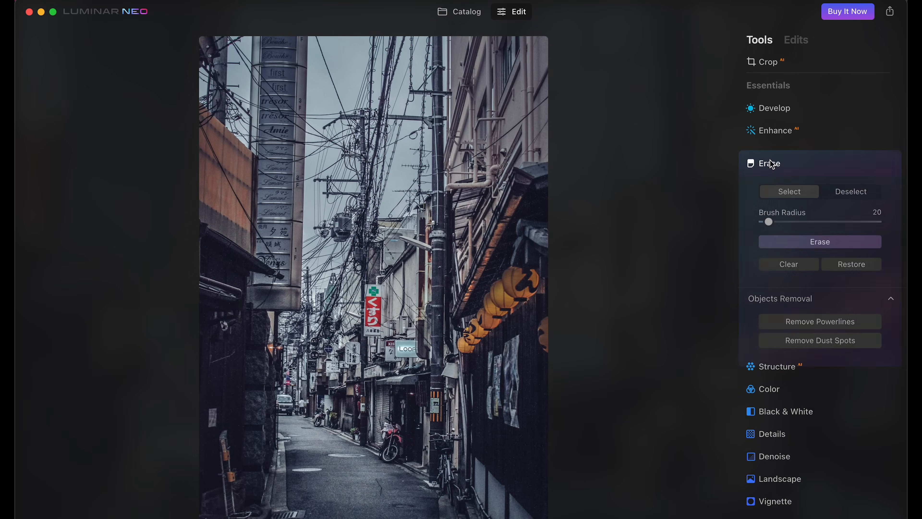
{"action": "left_click", "coordinate": [819, 321]}
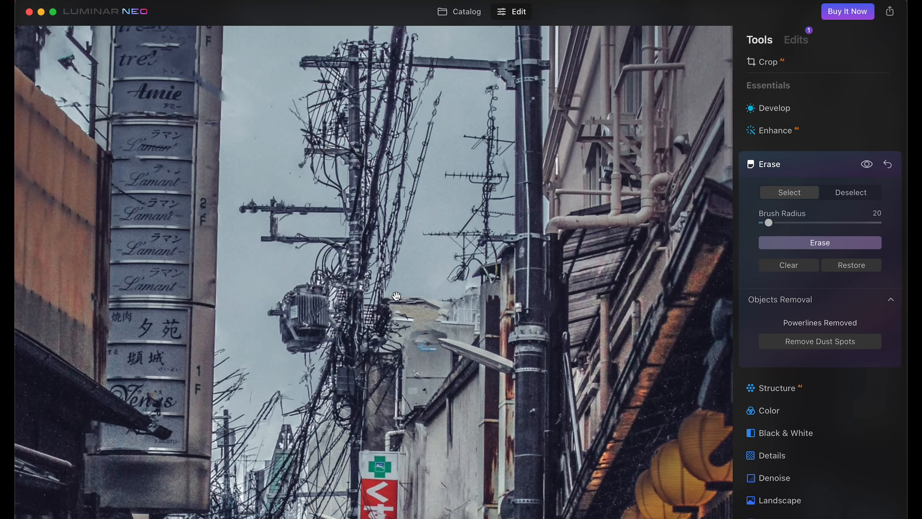
{"action": "left_click", "coordinate": [866, 164]}
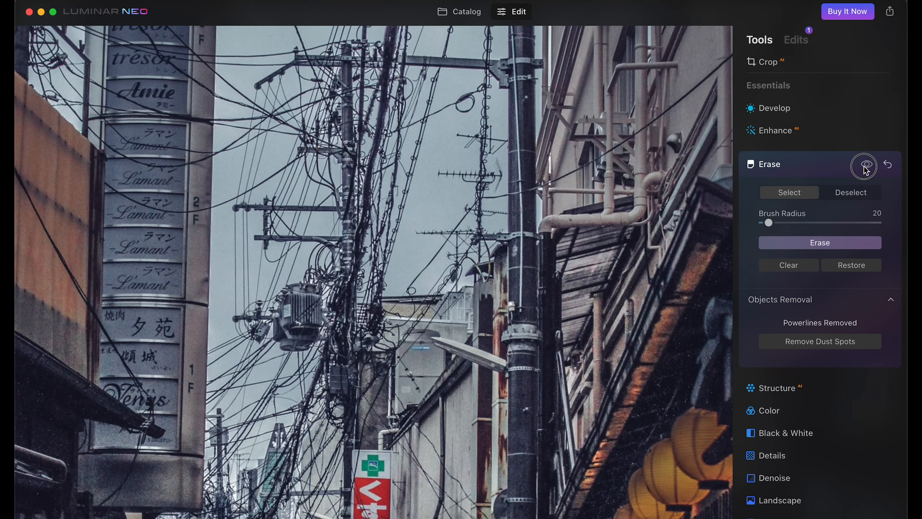
{"action": "left_click", "coordinate": [863, 164]}
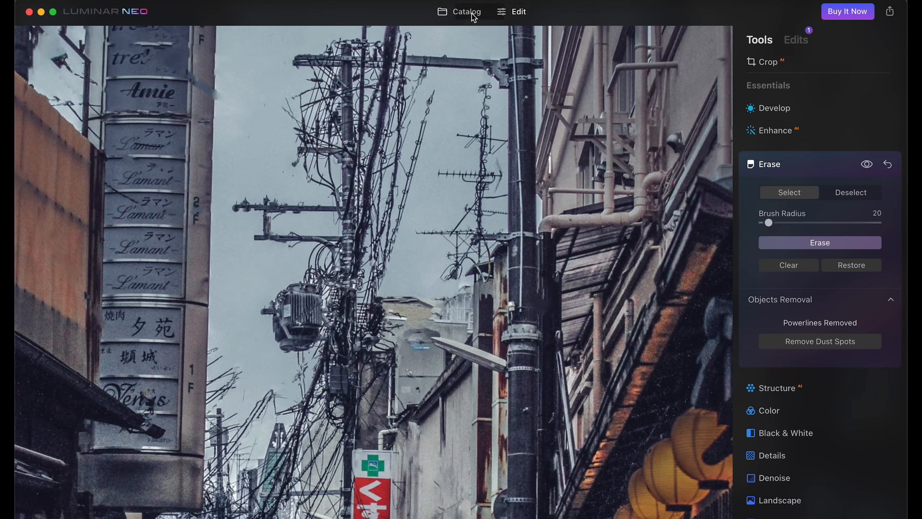
{"action": "left_click", "coordinate": [466, 11]}
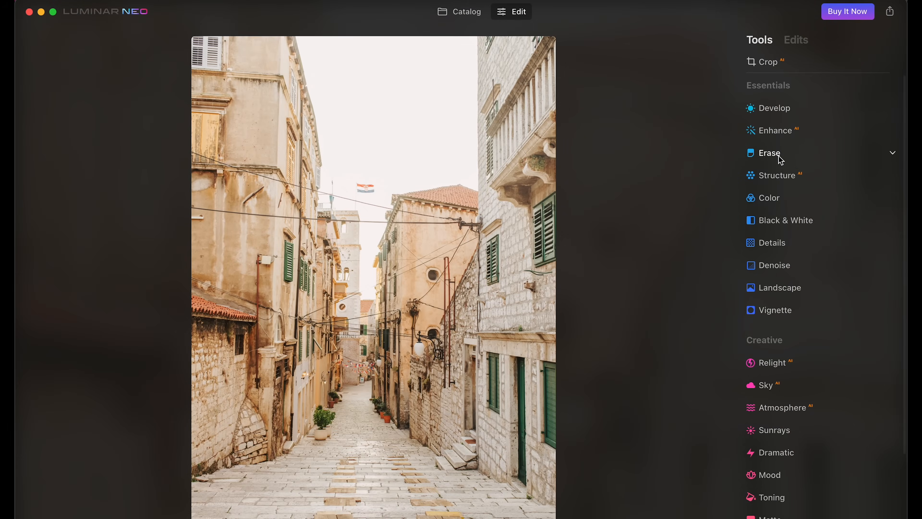
- Replace the stone alley's sky with Sunset 2 and settle its Warmth at about -21
{"action": "left_click", "coordinate": [769, 153]}
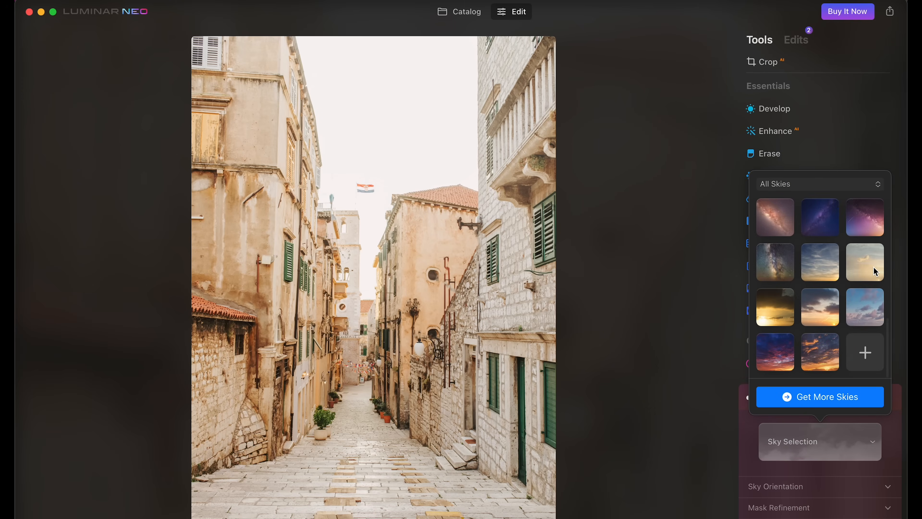
{"action": "left_click", "coordinate": [864, 262]}
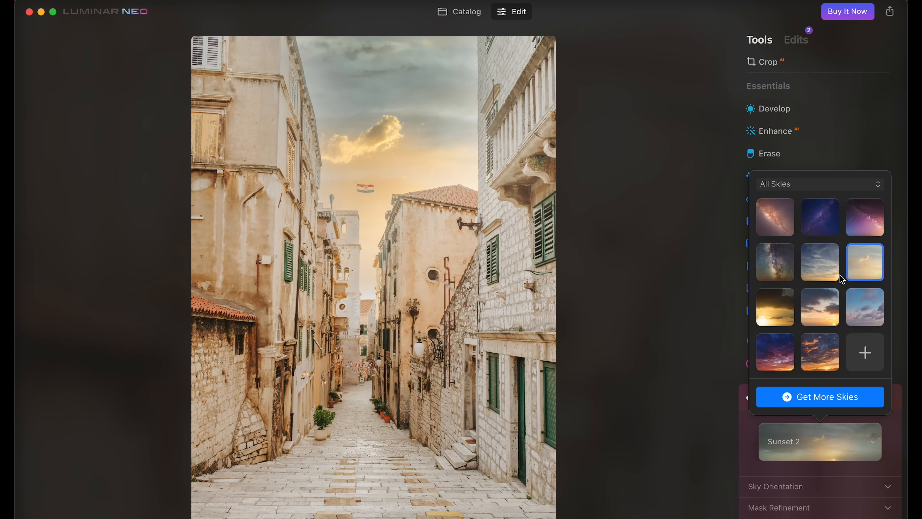
{"action": "scroll", "scroll_direction": "down", "scroll_amount": 3}
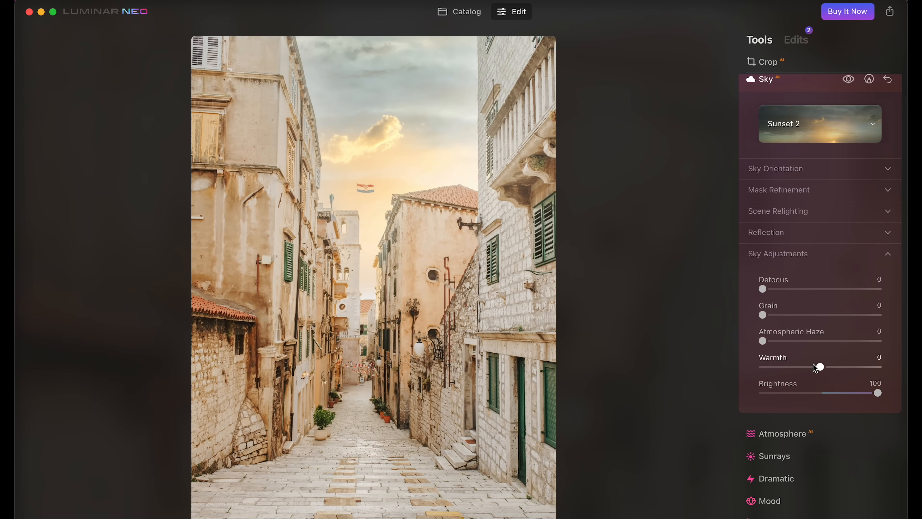
{"action": "left_click_drag", "start_coordinate": [819, 366], "coordinate": [768, 367]}
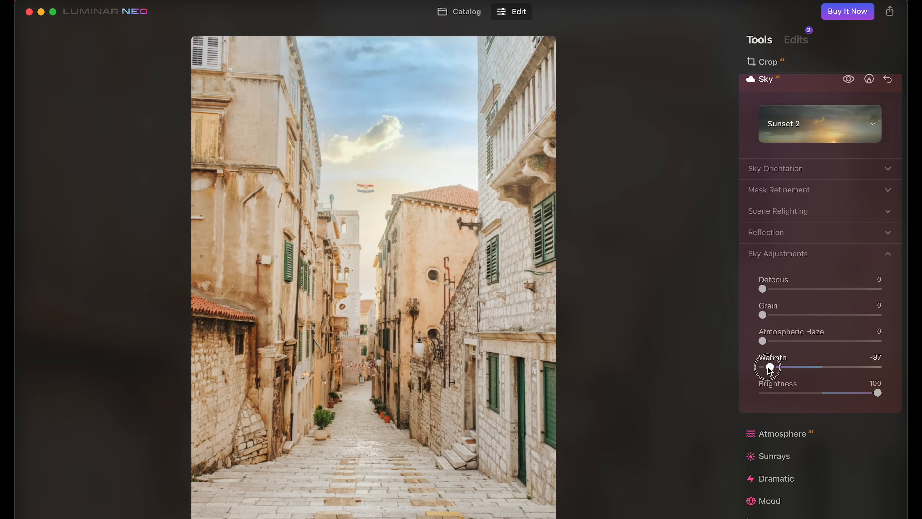
{"action": "left_click_drag", "start_coordinate": [767, 366], "coordinate": [806, 364]}
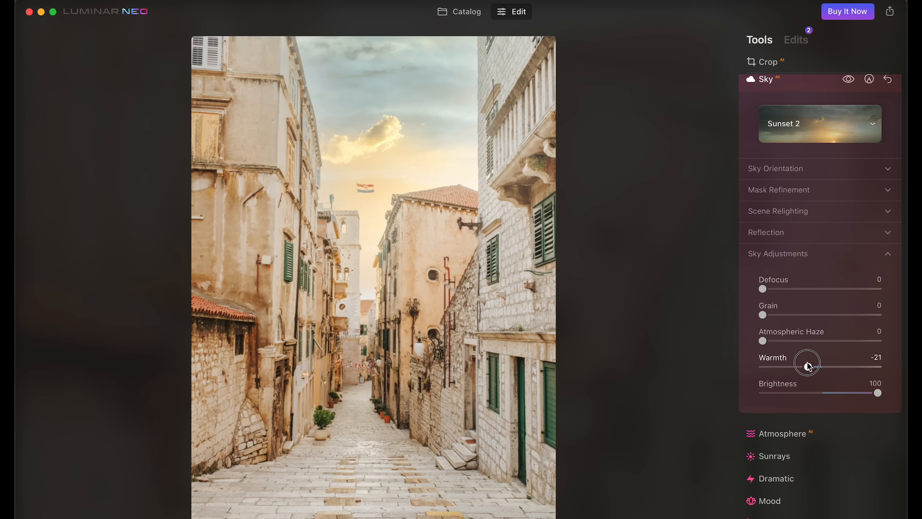
{"action": "left_click", "coordinate": [465, 11]}
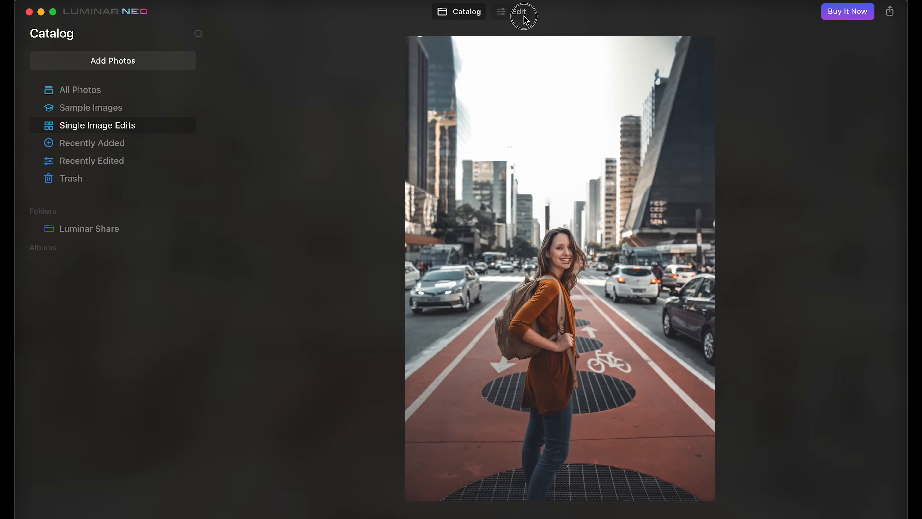
- In Relight, raise Brightness Near to 43 on the woman and start darkening the distant city
{"action": "left_click", "coordinate": [518, 11]}
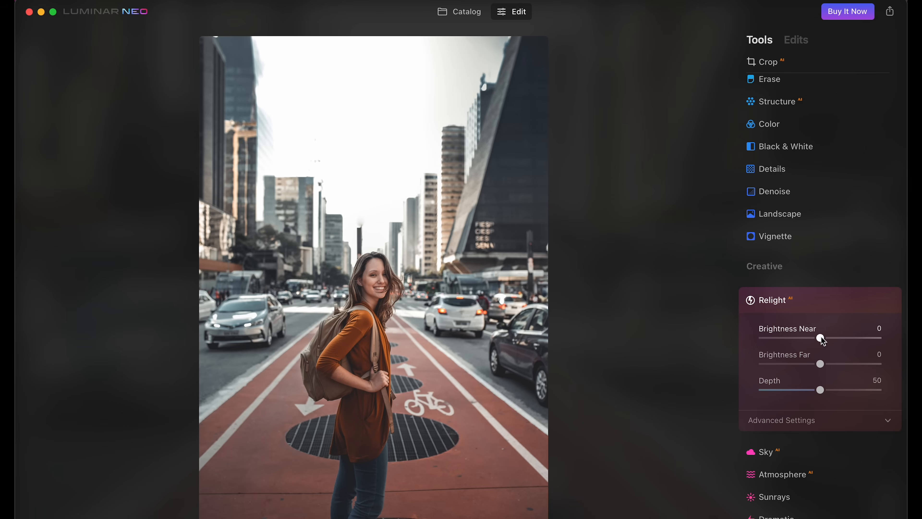
{"action": "left_click_drag", "start_coordinate": [820, 338], "coordinate": [844, 338]}
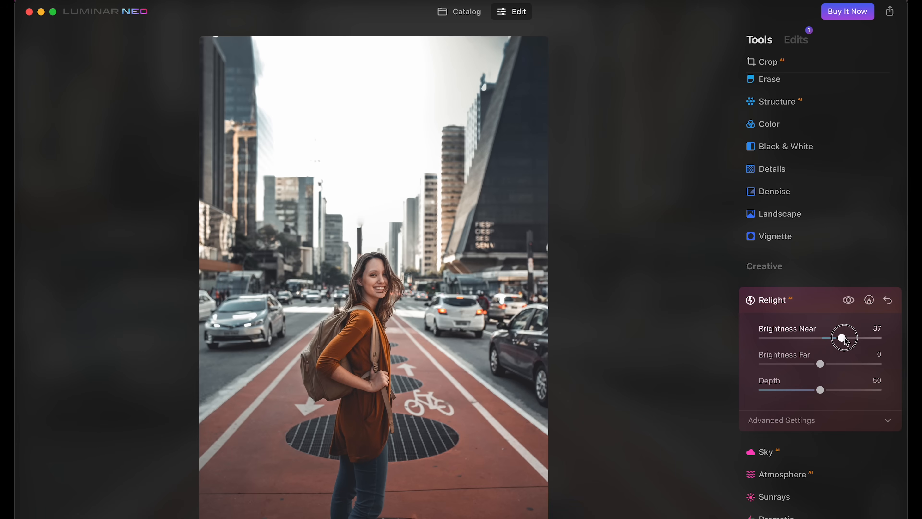
{"action": "left_click_drag", "start_coordinate": [844, 337], "coordinate": [845, 337]}
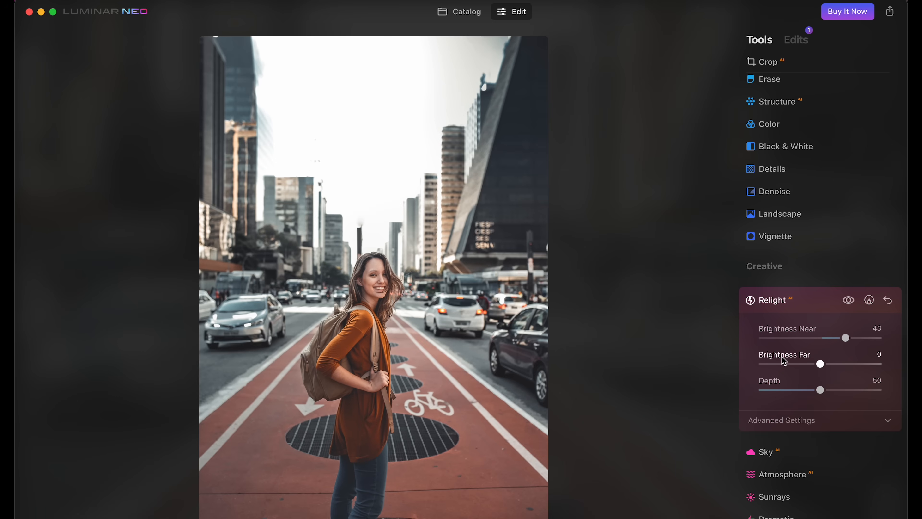
{"action": "left_click_drag", "start_coordinate": [820, 363], "coordinate": [816, 364]}
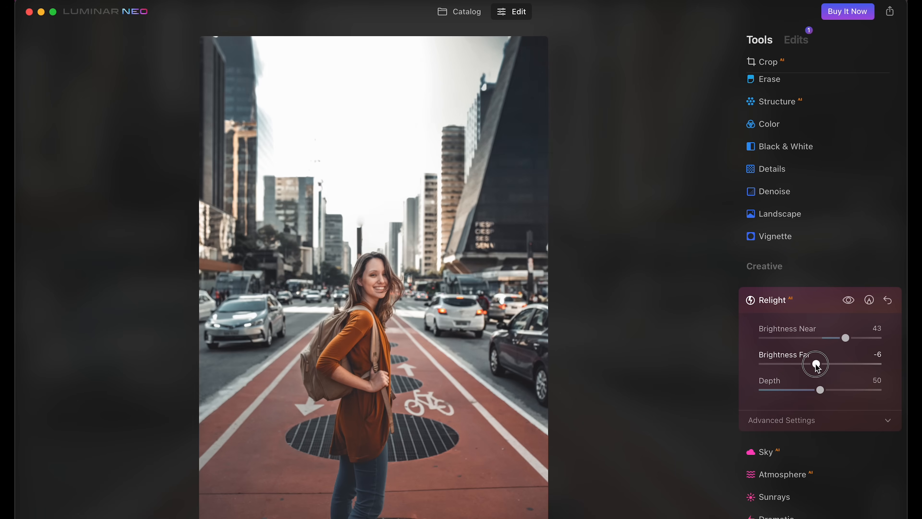
{"action": "left_click_drag", "start_coordinate": [816, 363], "coordinate": [782, 363]}
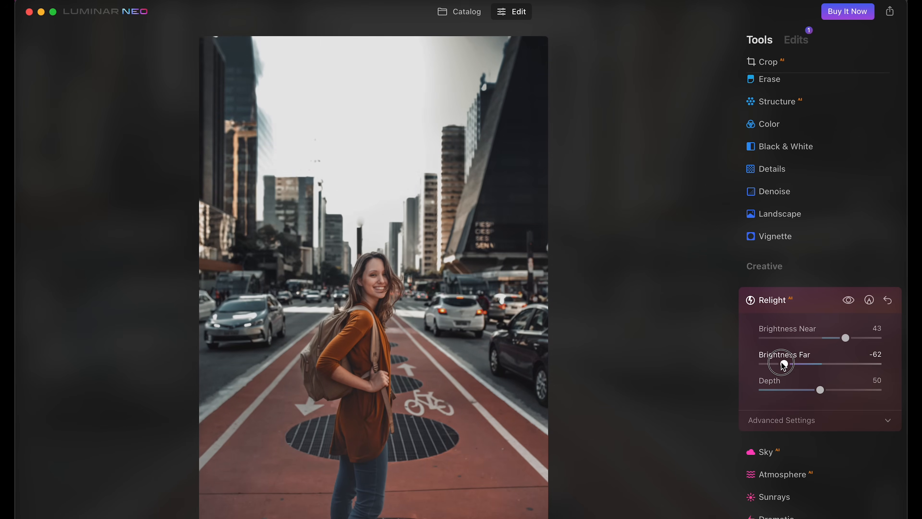
{"action": "left_click_drag", "start_coordinate": [820, 389], "coordinate": [794, 389]}
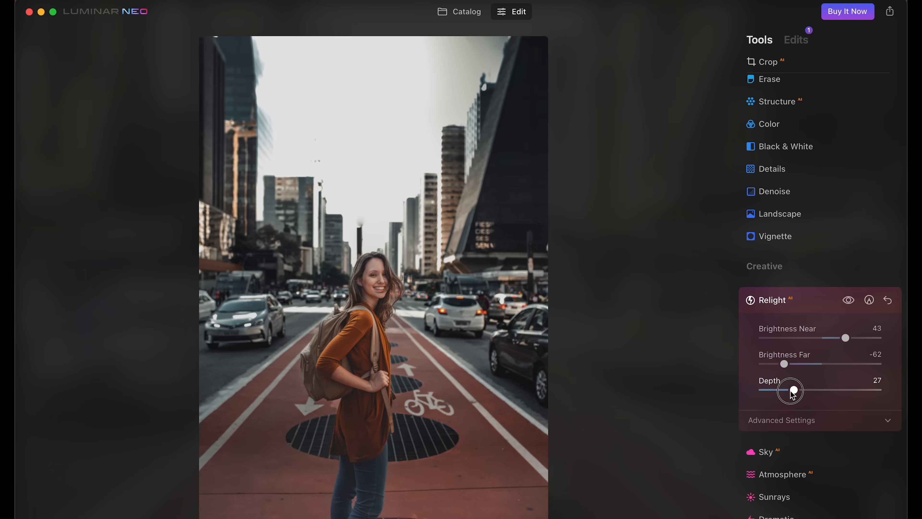
- Experiment with the Relight Depth slider across its range and settle near a middle value
{"action": "left_click_drag", "start_coordinate": [798, 388], "coordinate": [827, 388]}
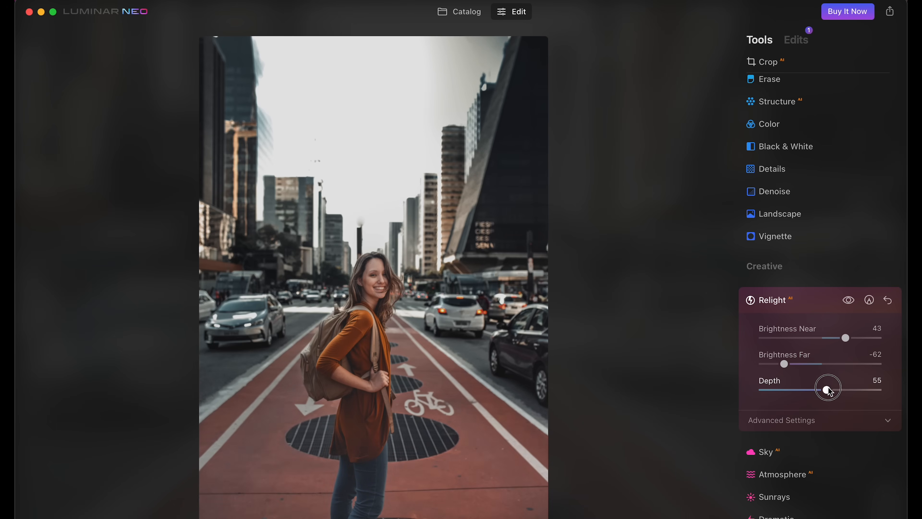
{"action": "left_click_drag", "start_coordinate": [828, 387], "coordinate": [841, 386]}
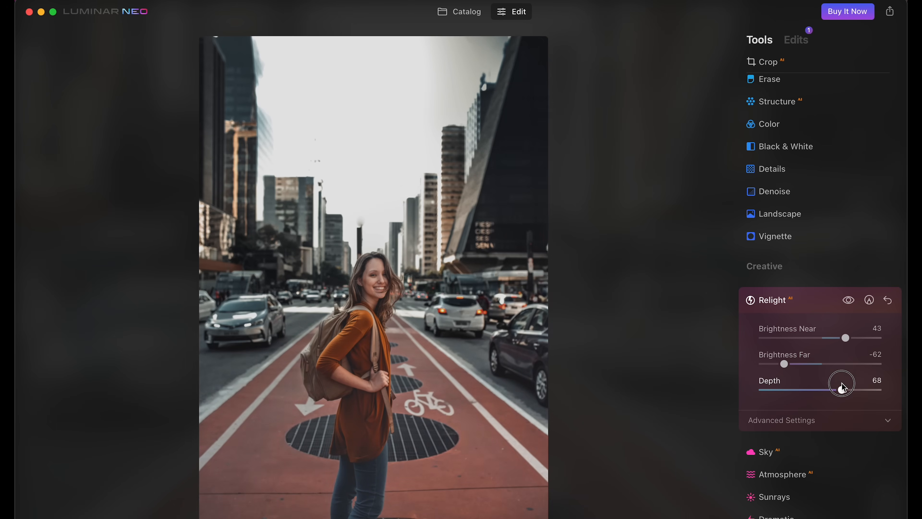
{"action": "left_click_drag", "start_coordinate": [840, 383], "coordinate": [870, 390]}
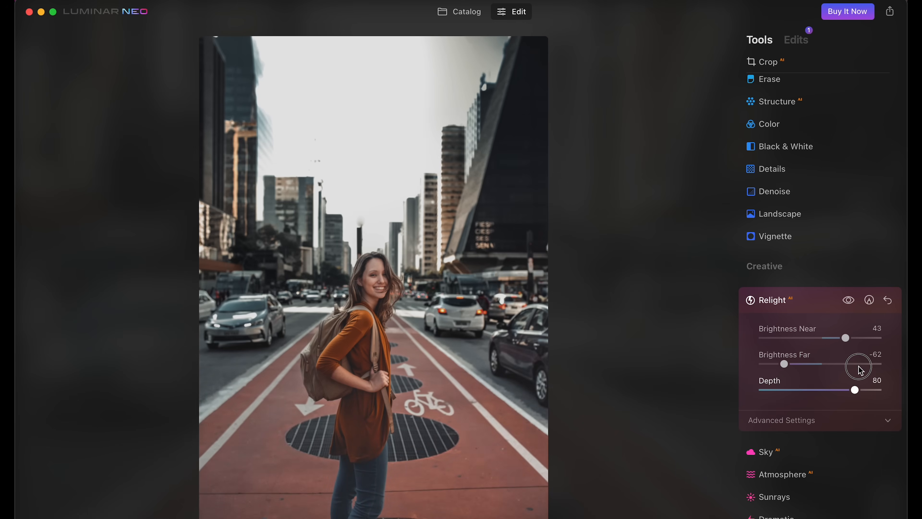
{"action": "left_click_drag", "start_coordinate": [864, 391], "coordinate": [768, 390]}
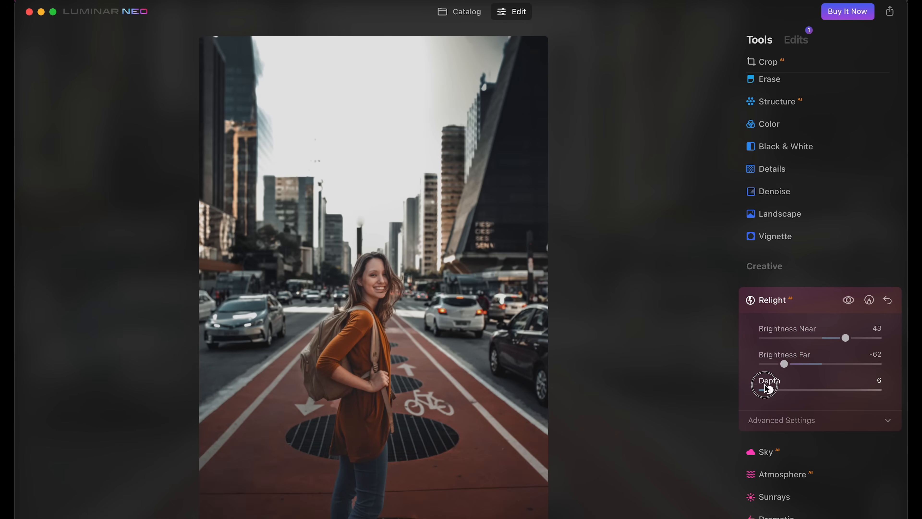
{"action": "left_click_drag", "start_coordinate": [766, 383], "coordinate": [847, 383]}
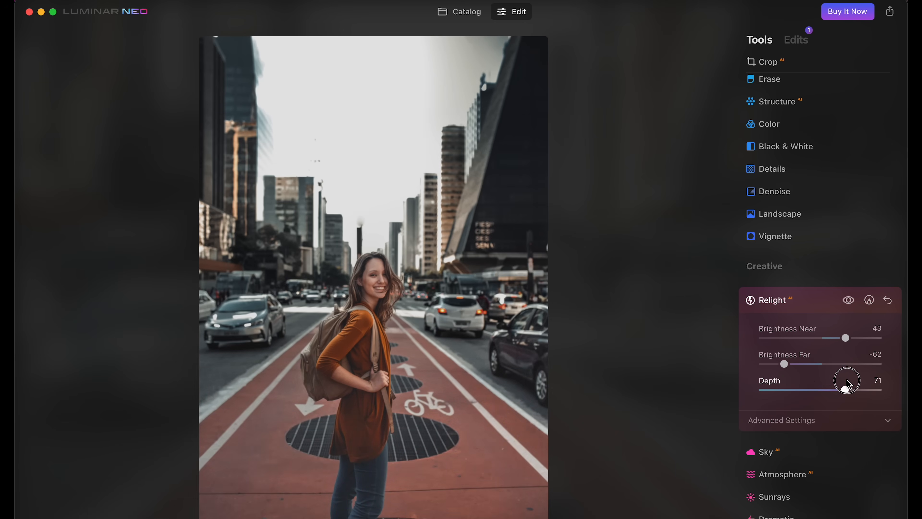
{"action": "left_click_drag", "start_coordinate": [846, 379], "coordinate": [804, 389]}
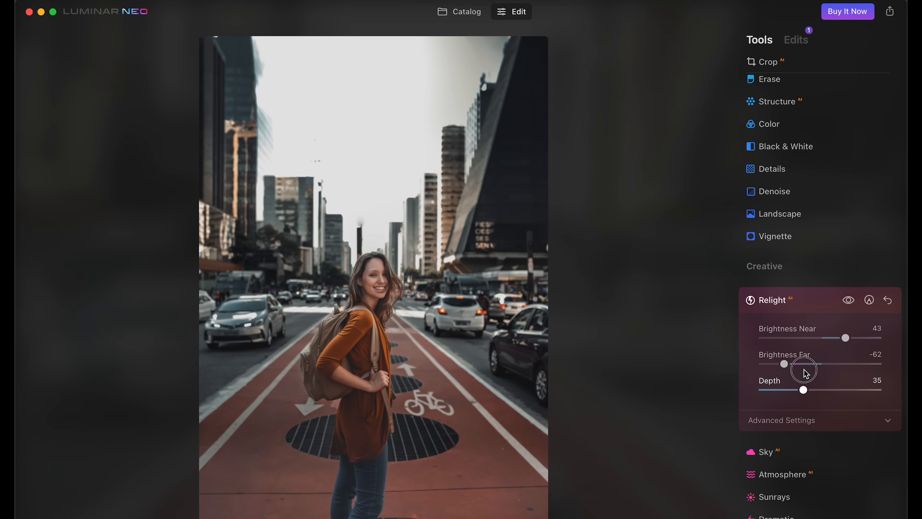
{"action": "left_click_drag", "start_coordinate": [804, 389], "coordinate": [835, 390]}
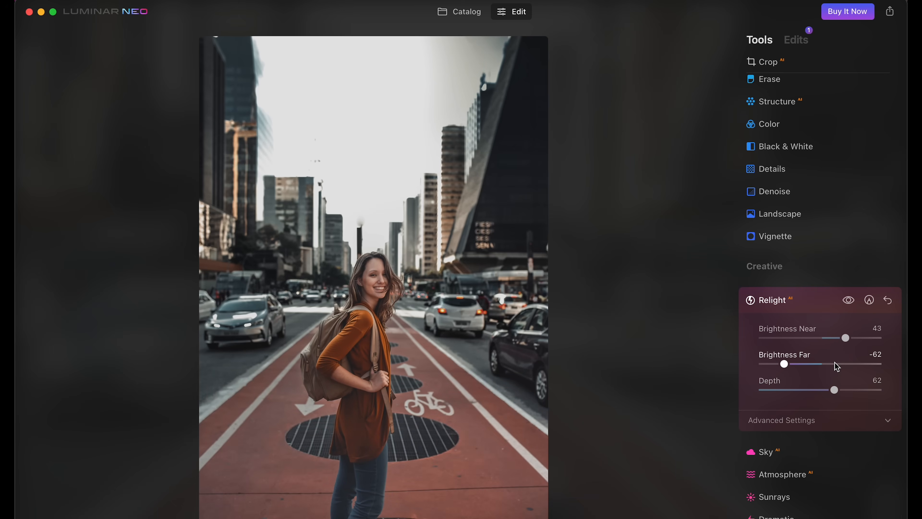
- Finalize Brightness Far at -49 and Depth at about 62, then compare with the original
{"action": "left_click_drag", "start_coordinate": [784, 364], "coordinate": [762, 363]}
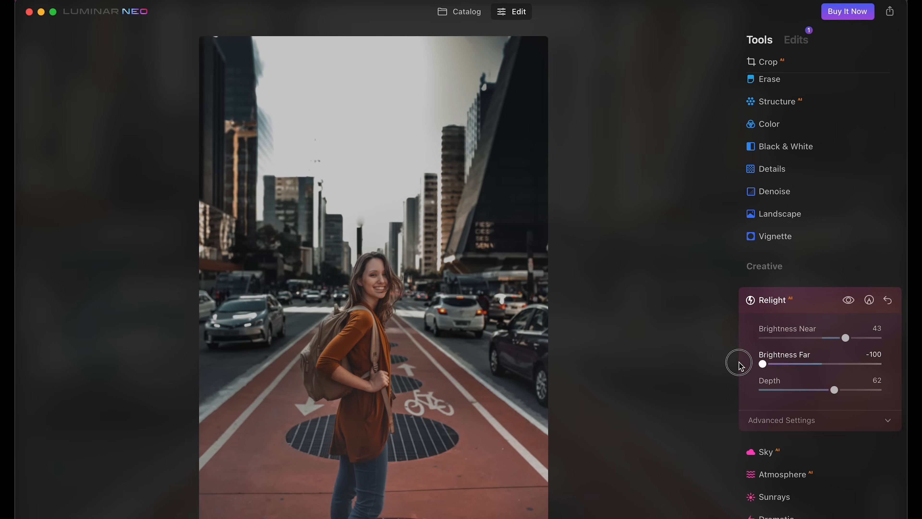
{"action": "left_click_drag", "start_coordinate": [846, 389], "coordinate": [865, 389]}
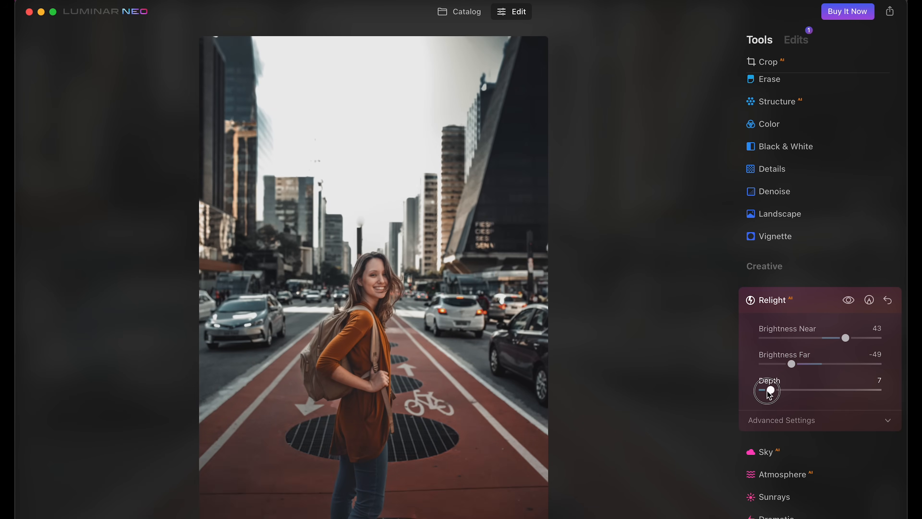
{"action": "left_click_drag", "start_coordinate": [767, 389], "coordinate": [833, 389]}
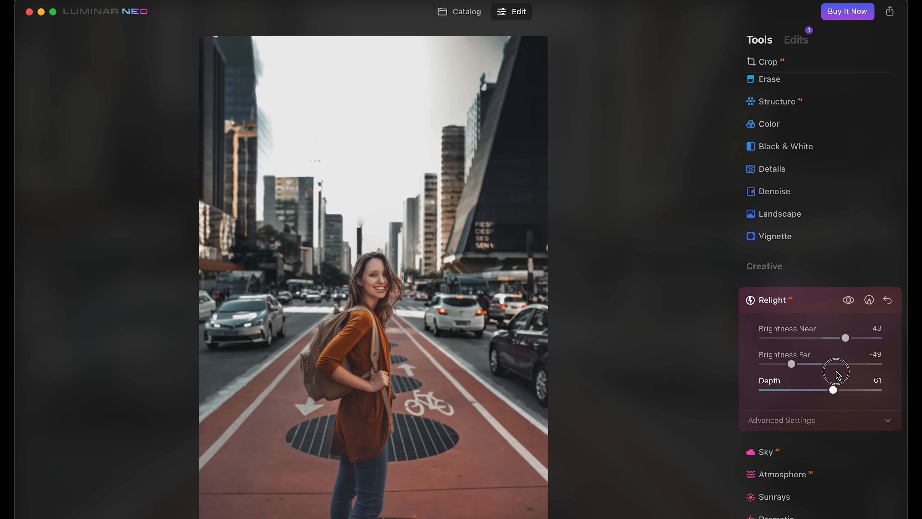
{"action": "left_click_drag", "start_coordinate": [833, 390], "coordinate": [835, 390]}
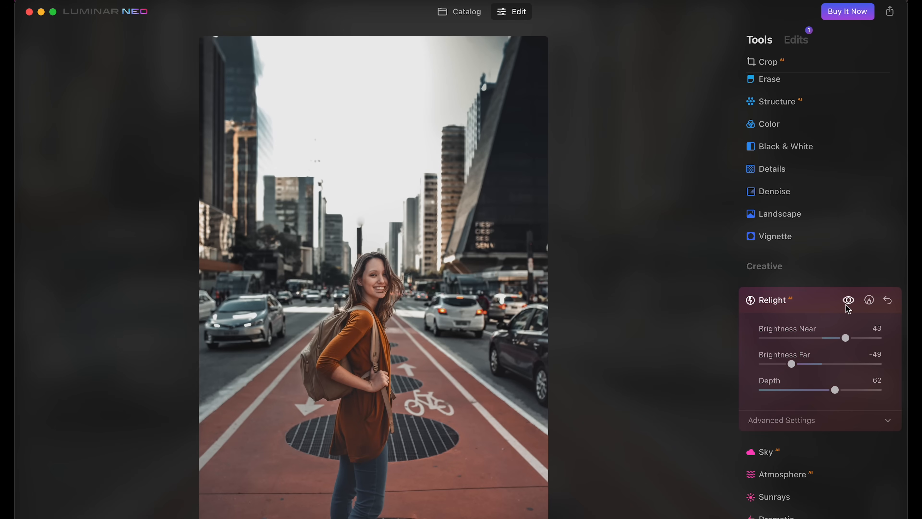
{"action": "left_click", "coordinate": [766, 451]}
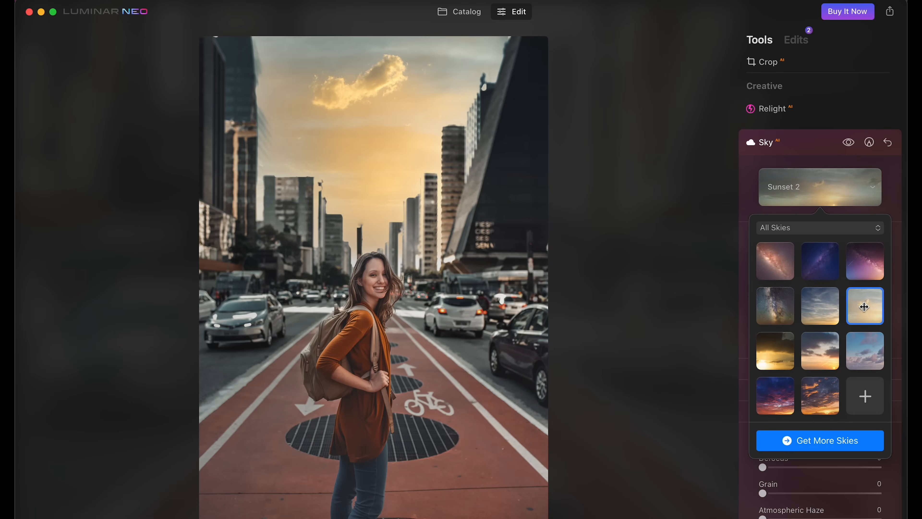
- Replace the bike-lane sky with Sunset 1 and push its Defocus to 100
{"action": "left_click", "coordinate": [819, 305]}
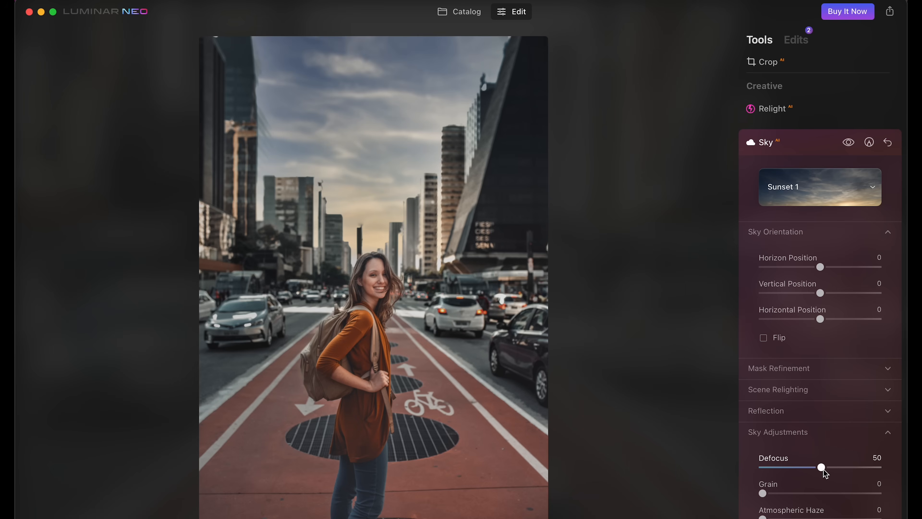
{"action": "left_click_drag", "start_coordinate": [822, 466], "coordinate": [857, 466]}
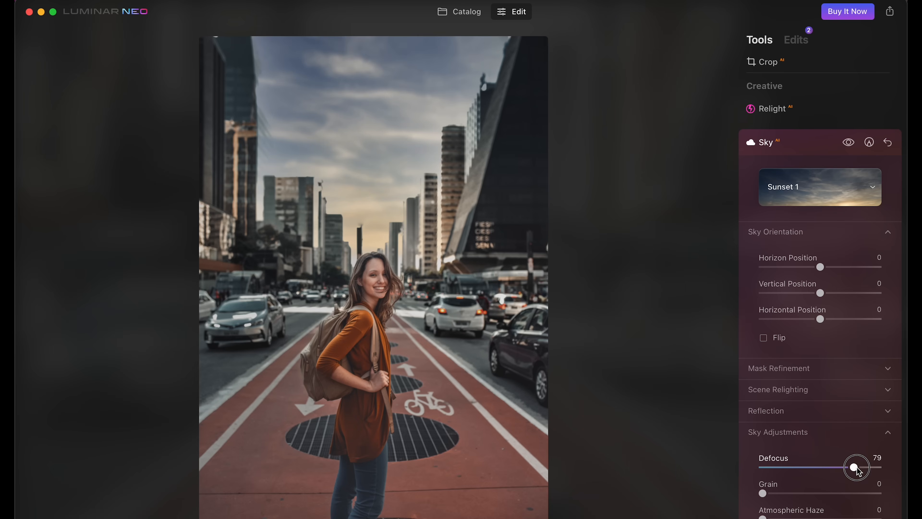
{"action": "left_click_drag", "start_coordinate": [857, 467], "coordinate": [864, 468]}
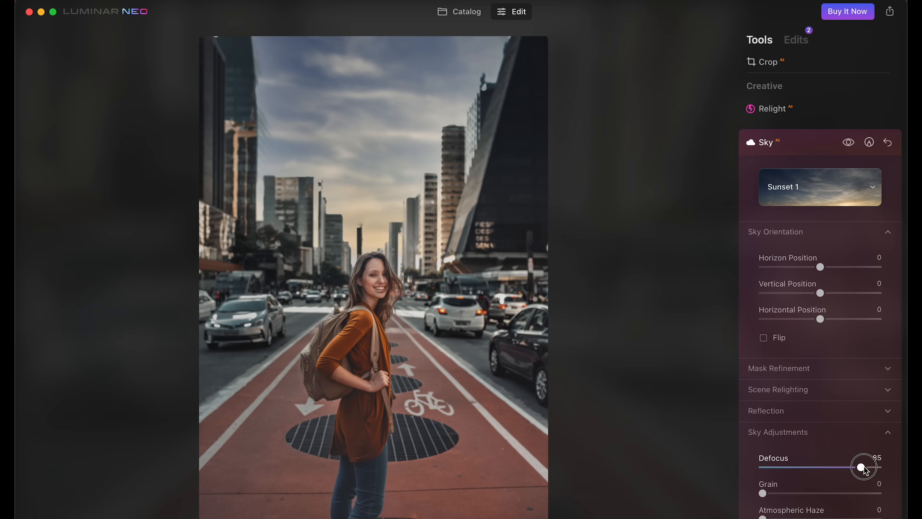
{"action": "left_click_drag", "start_coordinate": [864, 467], "coordinate": [879, 467]}
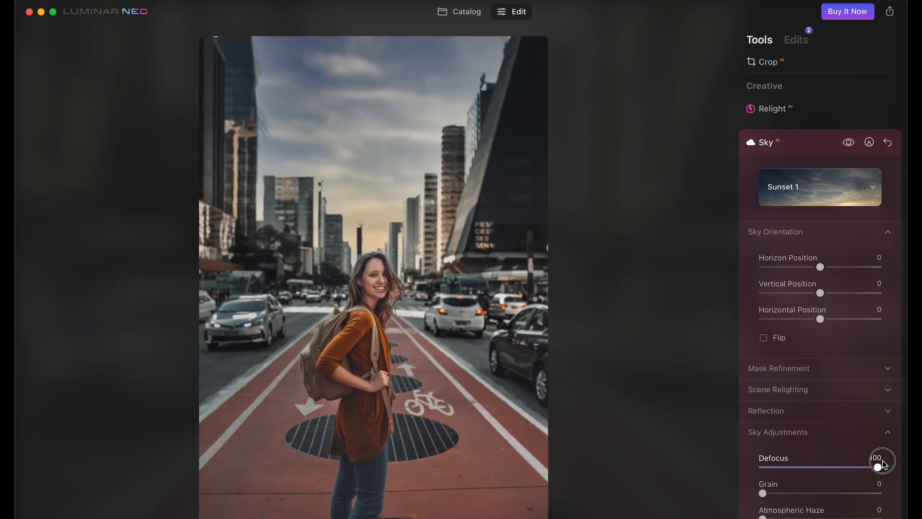
{"action": "scroll", "scroll_direction": "down", "scroll_amount": 3}
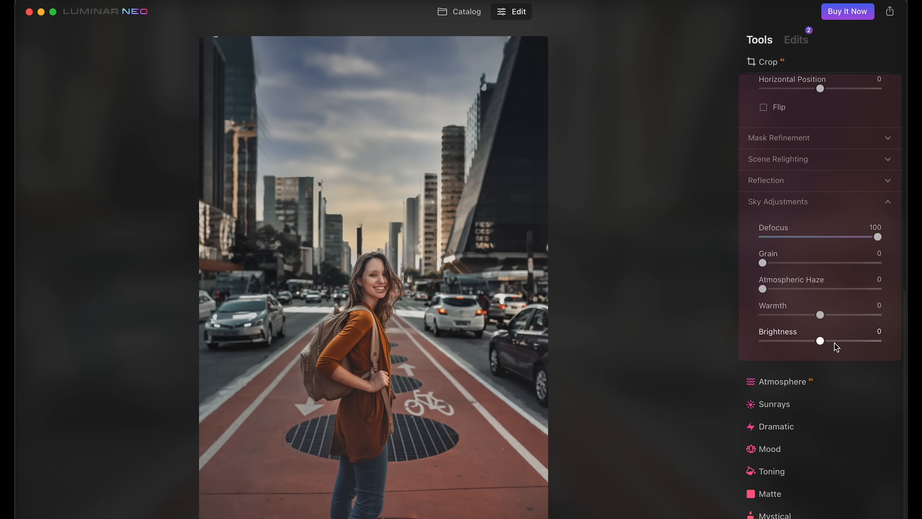
{"action": "left_click_drag", "start_coordinate": [820, 341], "coordinate": [877, 341]}
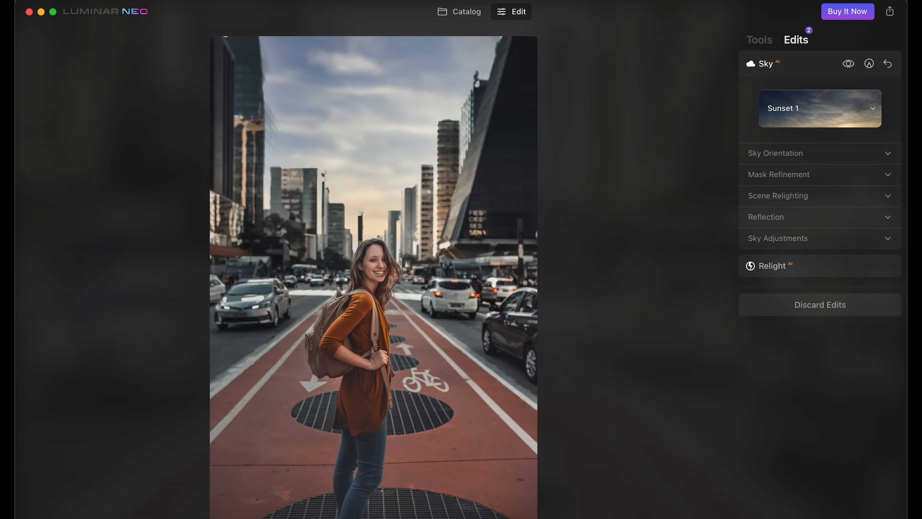
- Raise Develop Exposure to 2.72, then review the Sky and Develop edits in the Edits list
{"action": "left_click", "coordinate": [759, 40]}
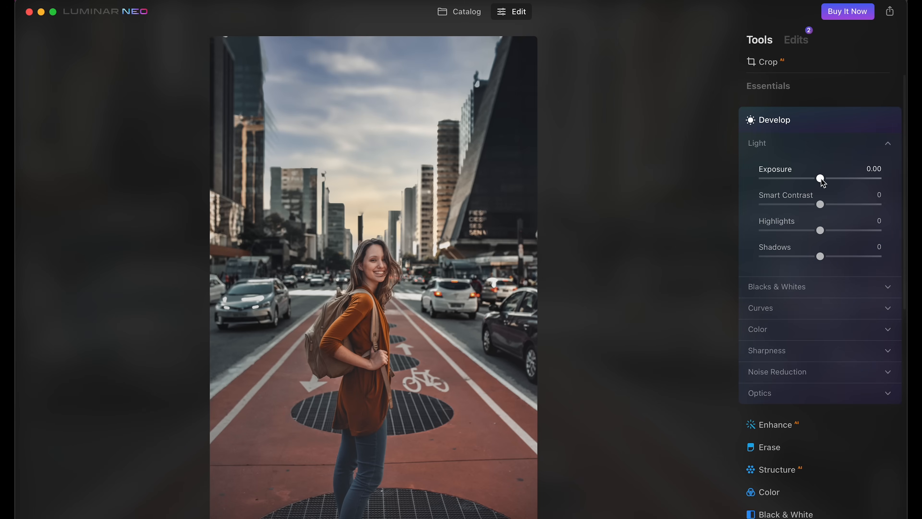
{"action": "left_click_drag", "start_coordinate": [820, 179], "coordinate": [854, 178]}
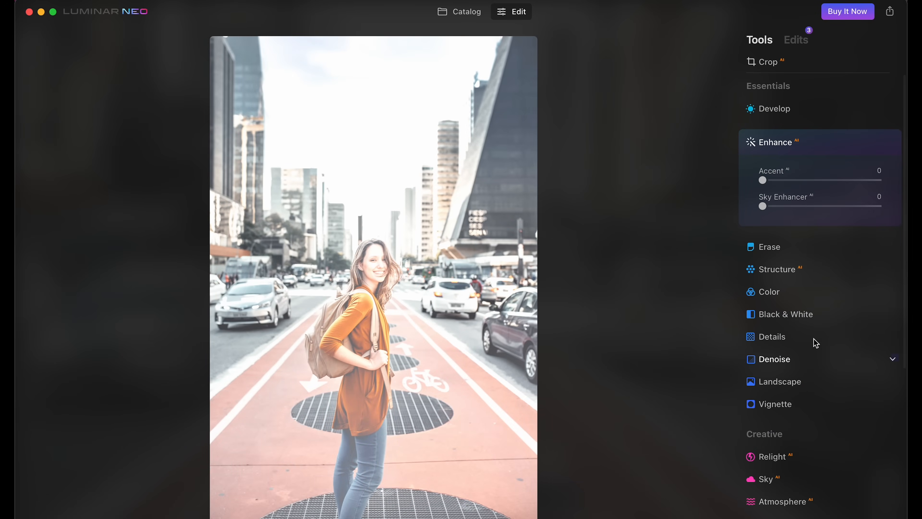
{"action": "left_click", "coordinate": [775, 108]}
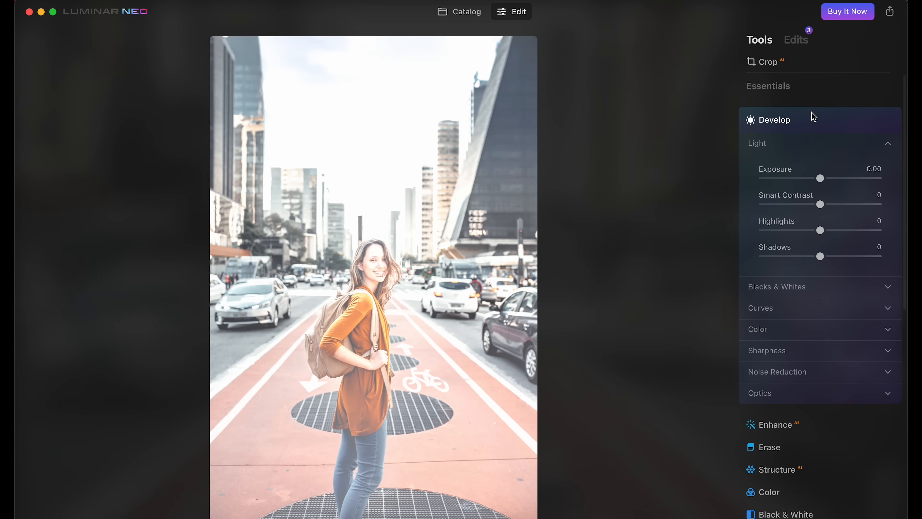
{"action": "mouse_move", "coordinate": [827, 142]}
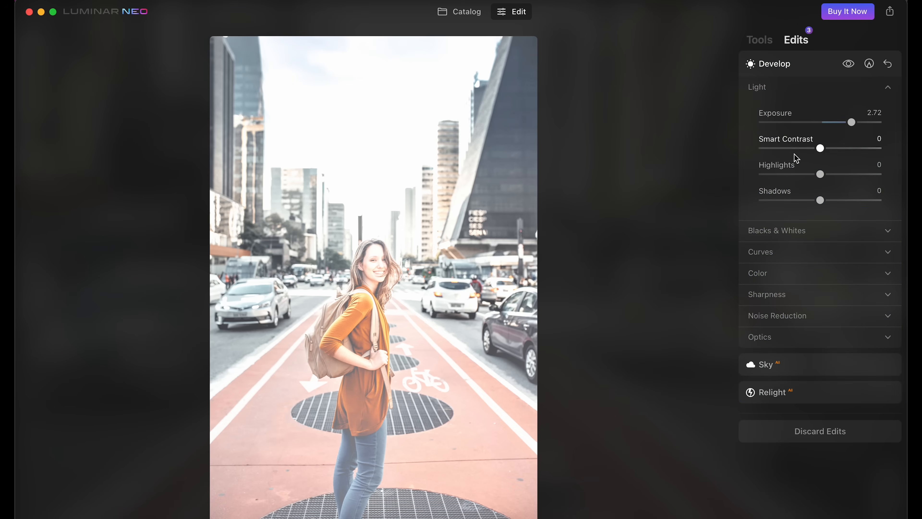
{"action": "mouse_move", "coordinate": [785, 359]}
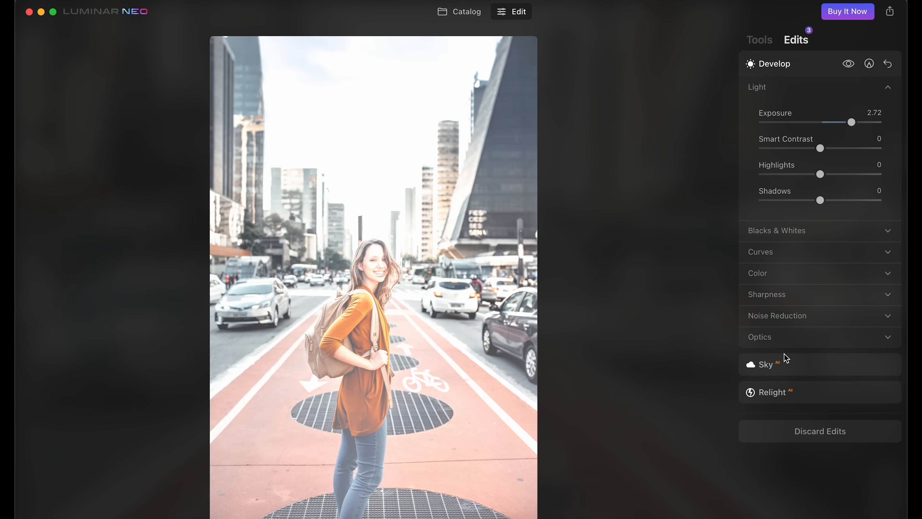
{"action": "left_click", "coordinate": [766, 364]}
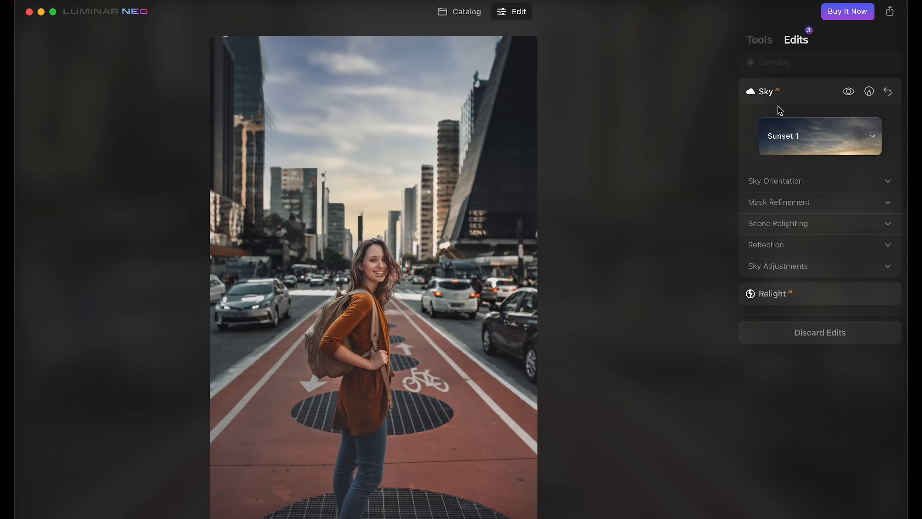
{"action": "mouse_move", "coordinate": [766, 178]}
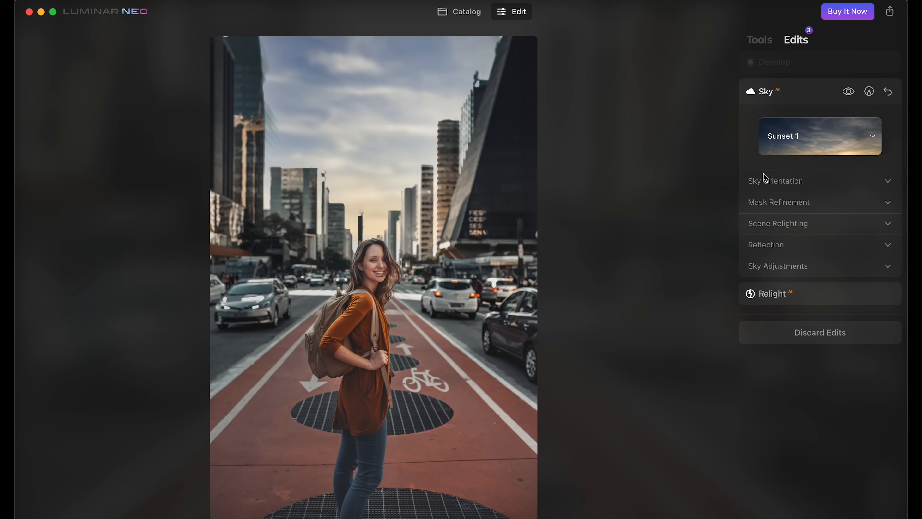
{"action": "left_click", "coordinate": [772, 293]}
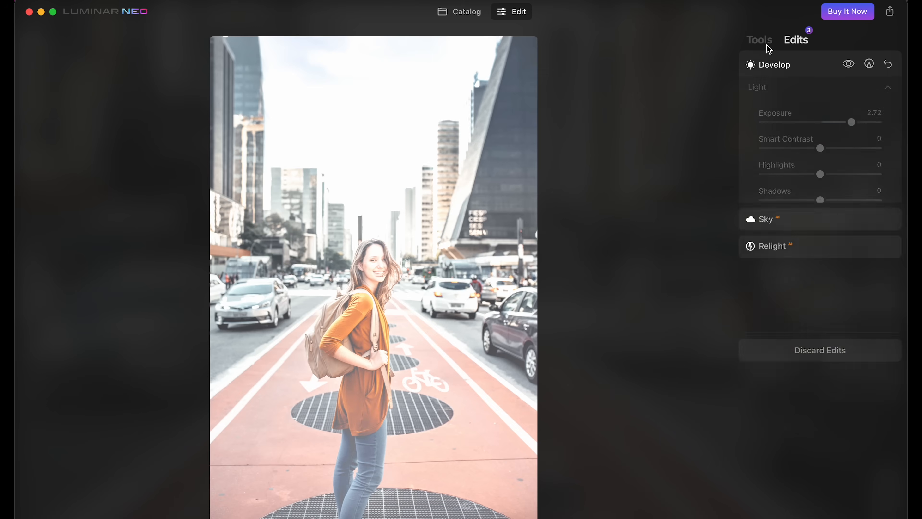
- Add a darkening Develop exposure edit, then reset it to zero from the Edits list
{"action": "left_click", "coordinate": [759, 40]}
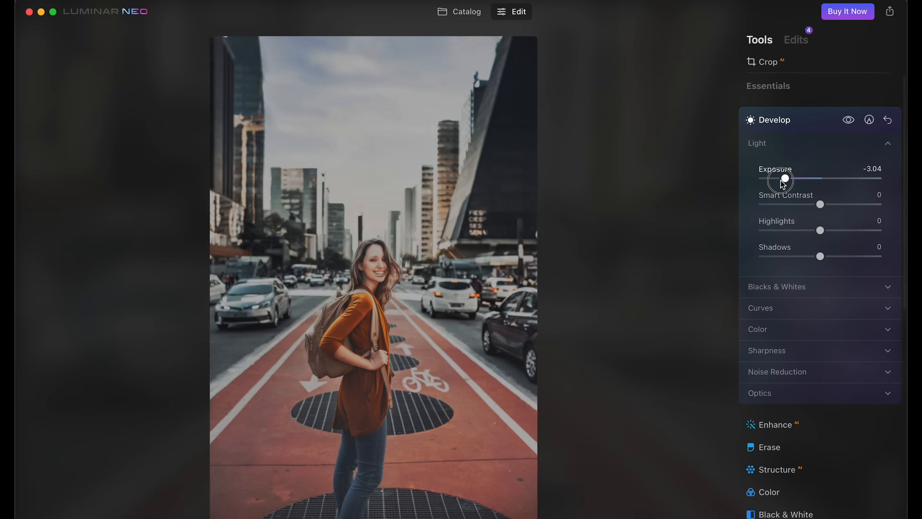
{"action": "left_click_drag", "start_coordinate": [783, 179], "coordinate": [781, 179]}
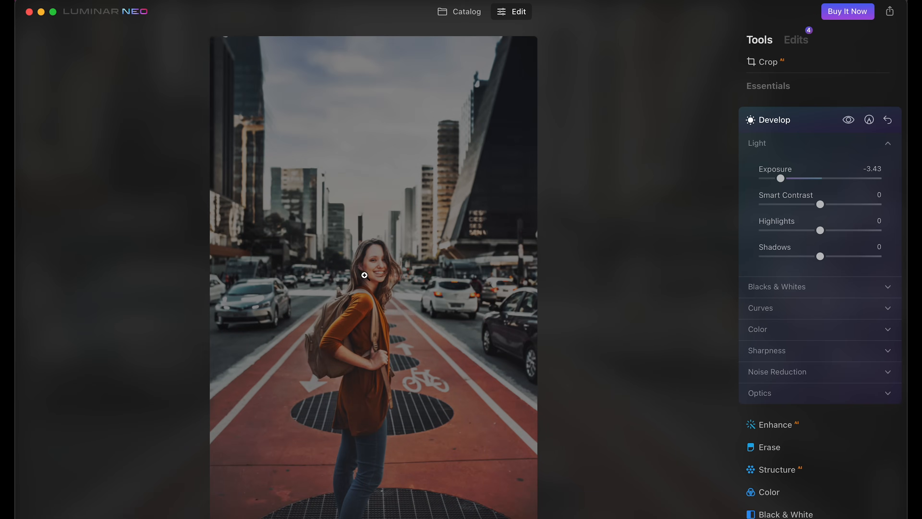
{"action": "mouse_move", "coordinate": [798, 46]}
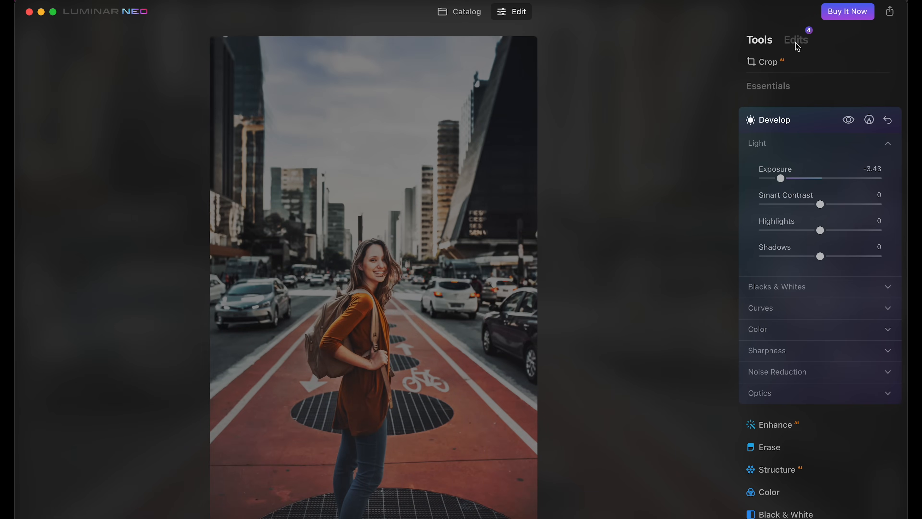
{"action": "left_click", "coordinate": [796, 40]}
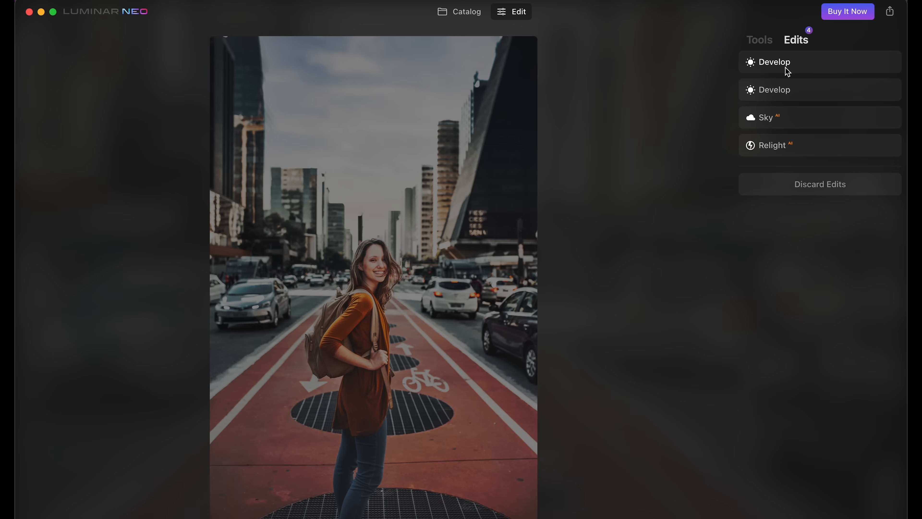
{"action": "left_click", "coordinate": [775, 62]}
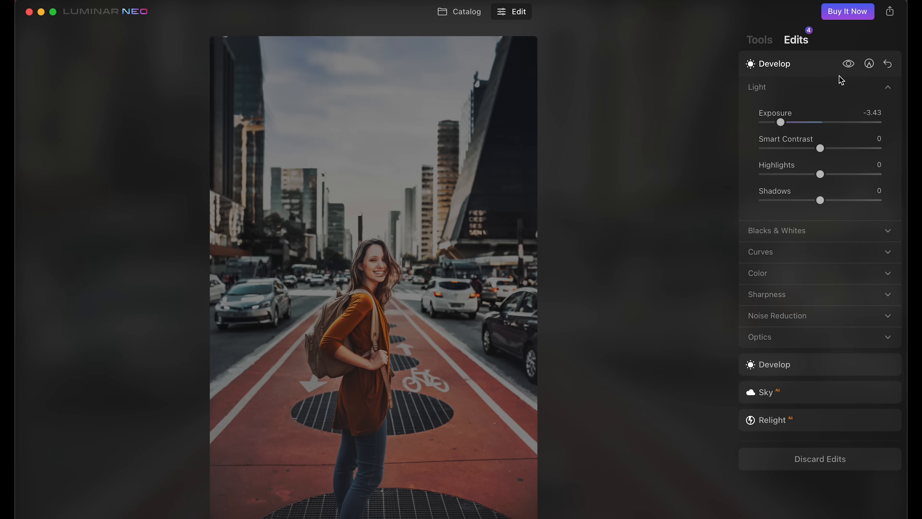
{"action": "mouse_move", "coordinate": [885, 66]}
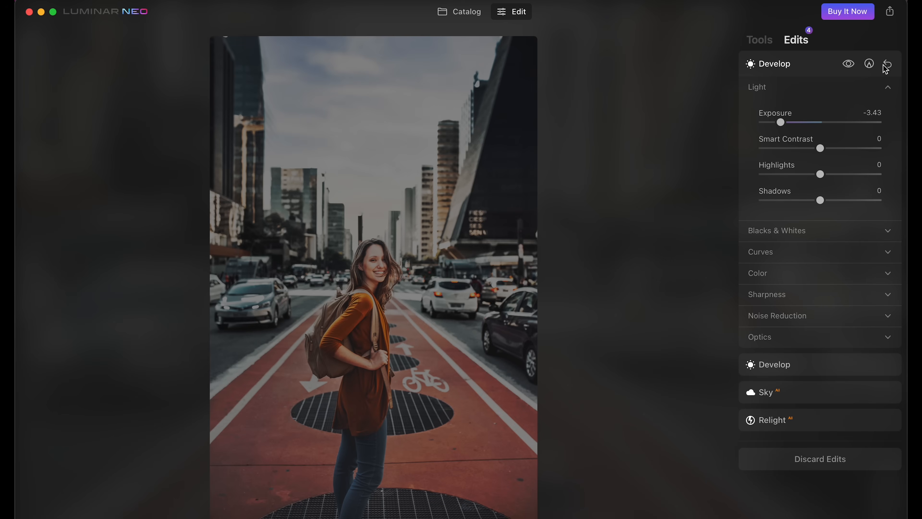
{"action": "left_click", "coordinate": [888, 63]}
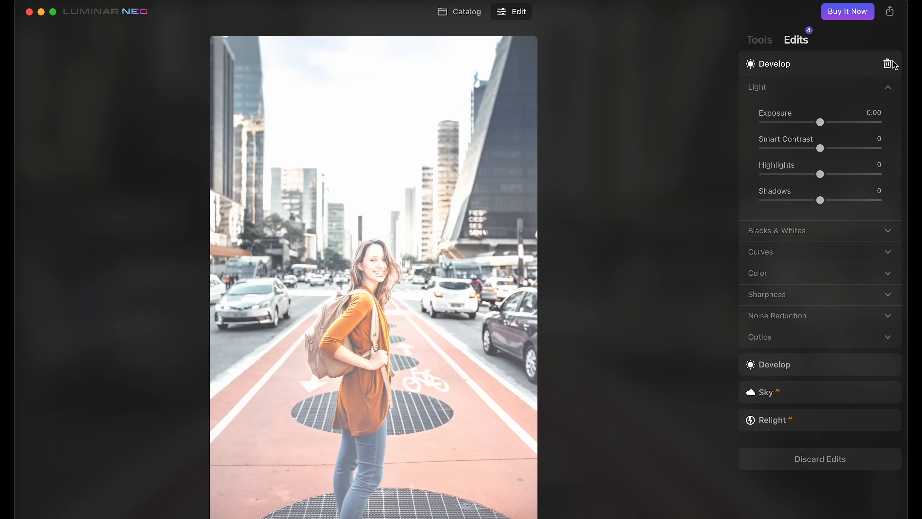
- Delete the extra Develop edit and zero the remaining Exposure so only Sky and Relight remain
{"action": "left_click_drag", "start_coordinate": [819, 122], "coordinate": [850, 122]}
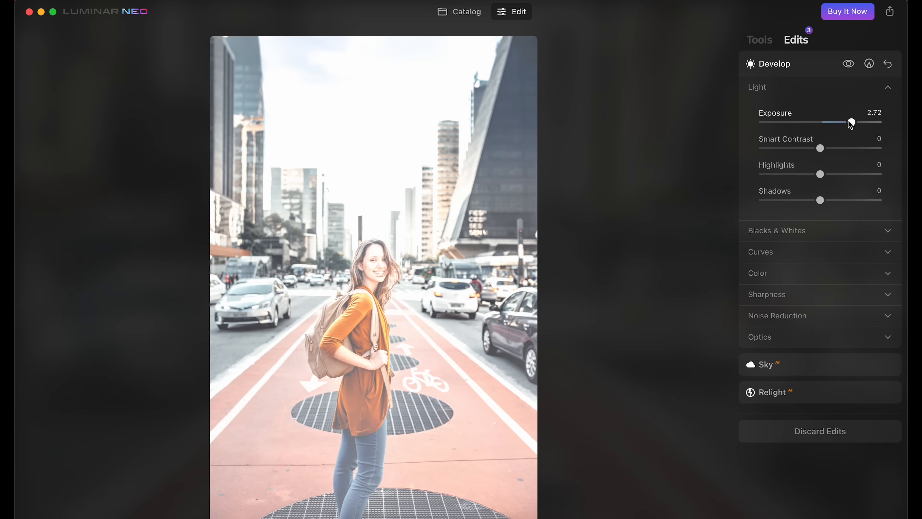
{"action": "left_click_drag", "start_coordinate": [850, 121], "coordinate": [823, 121]}
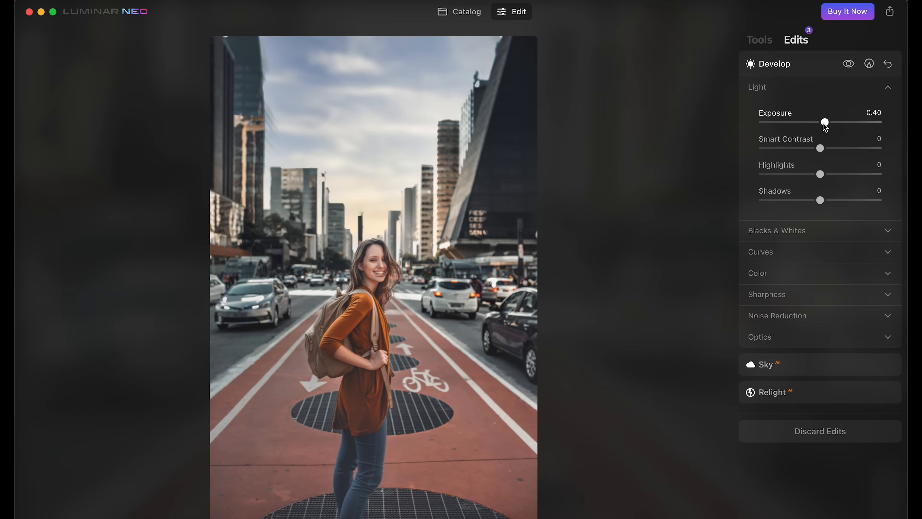
{"action": "left_click_drag", "start_coordinate": [823, 122], "coordinate": [848, 122]}
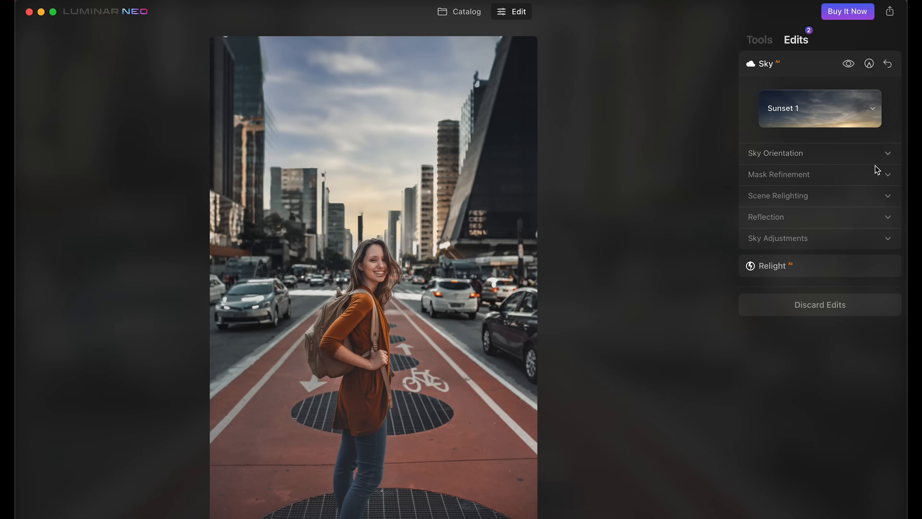
{"action": "left_click", "coordinate": [759, 39]}
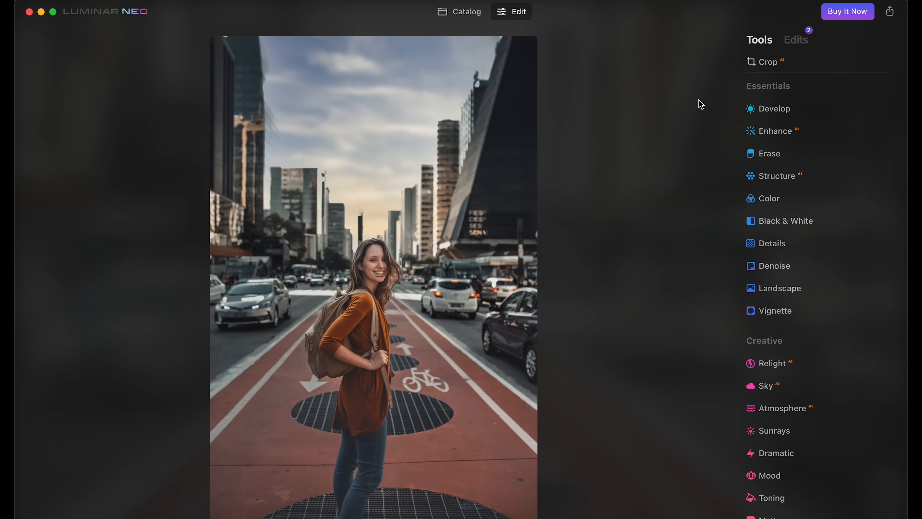
- Try a couple of Mood LUTs including Long Beach, settle on Los Angeles with Amount about 33
{"action": "left_click", "coordinate": [775, 131]}
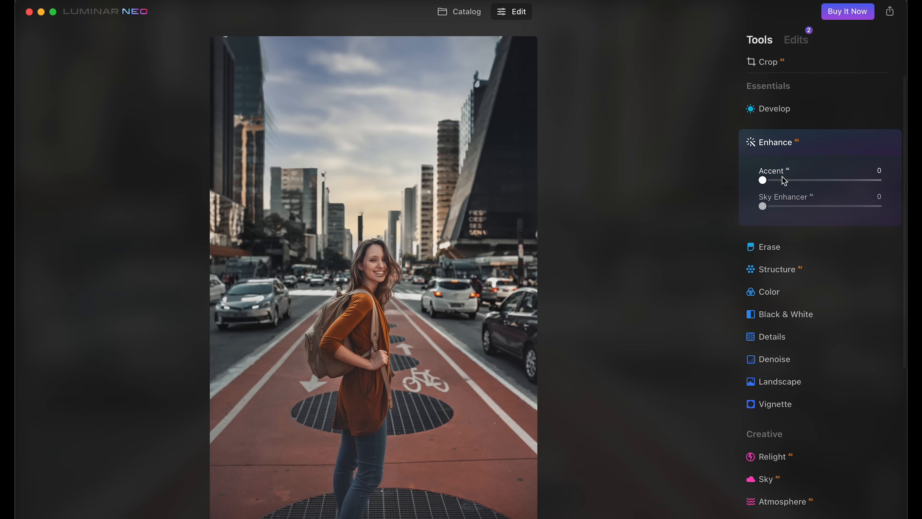
{"action": "left_click", "coordinate": [817, 314]}
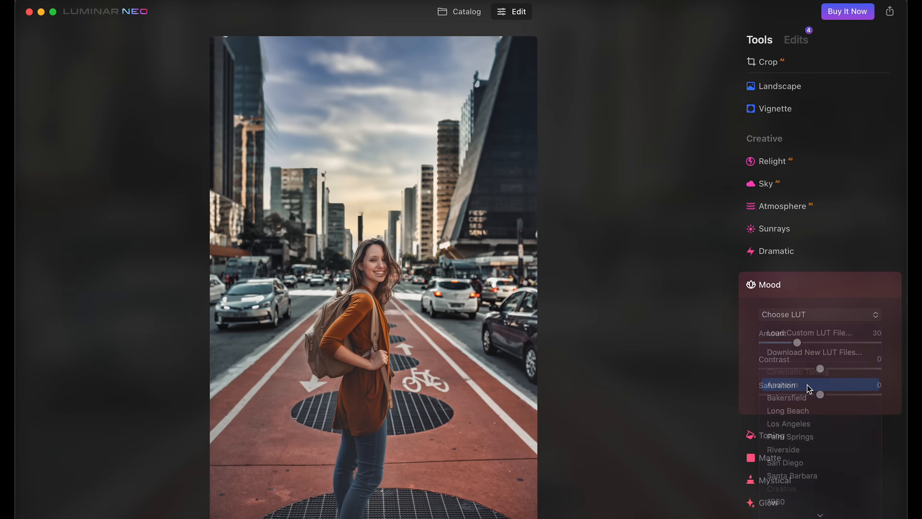
{"action": "left_click", "coordinate": [787, 333]}
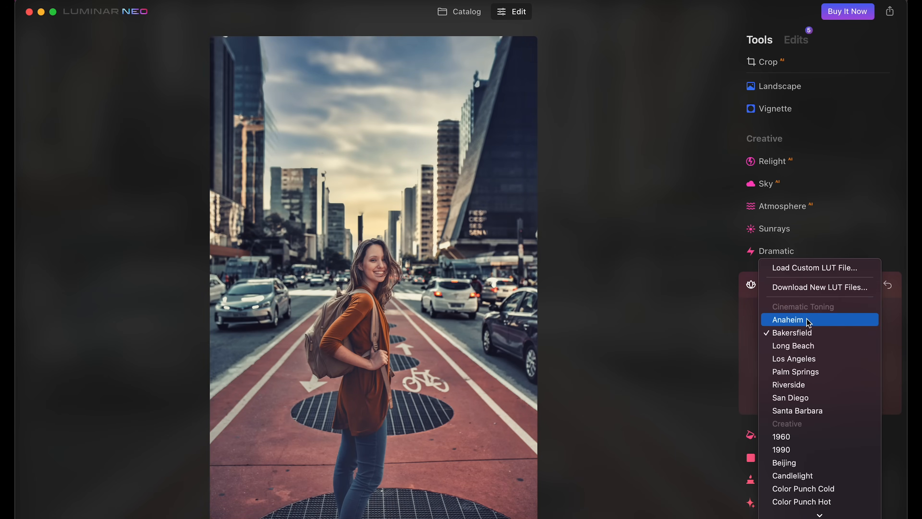
{"action": "left_click", "coordinate": [793, 345]}
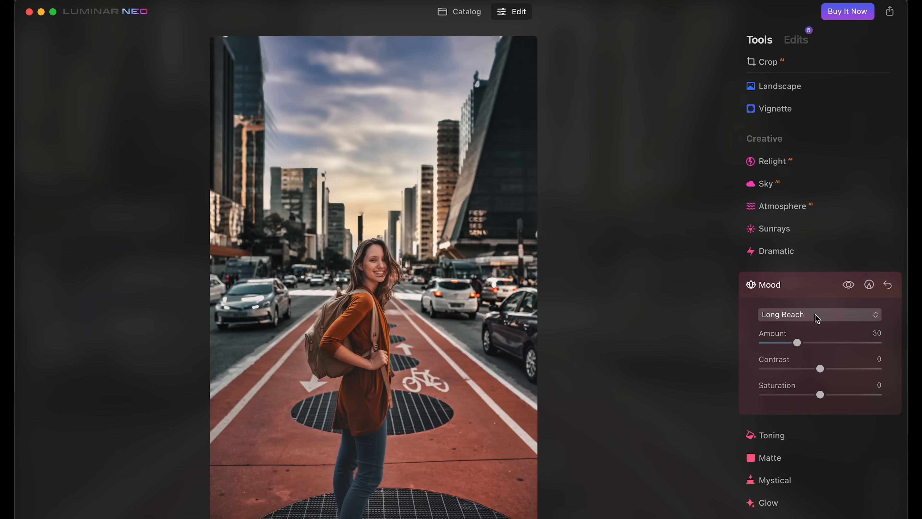
{"action": "left_click", "coordinate": [819, 314]}
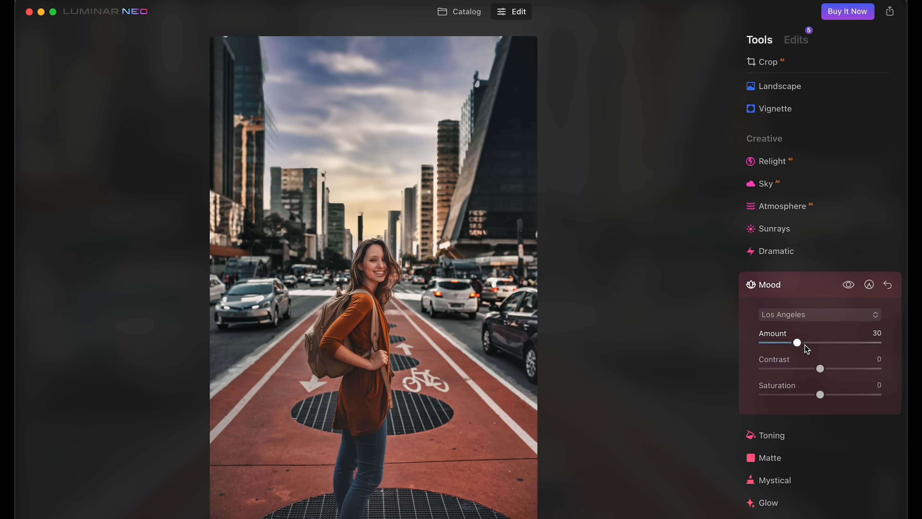
{"action": "left_click_drag", "start_coordinate": [797, 342], "coordinate": [800, 343]}
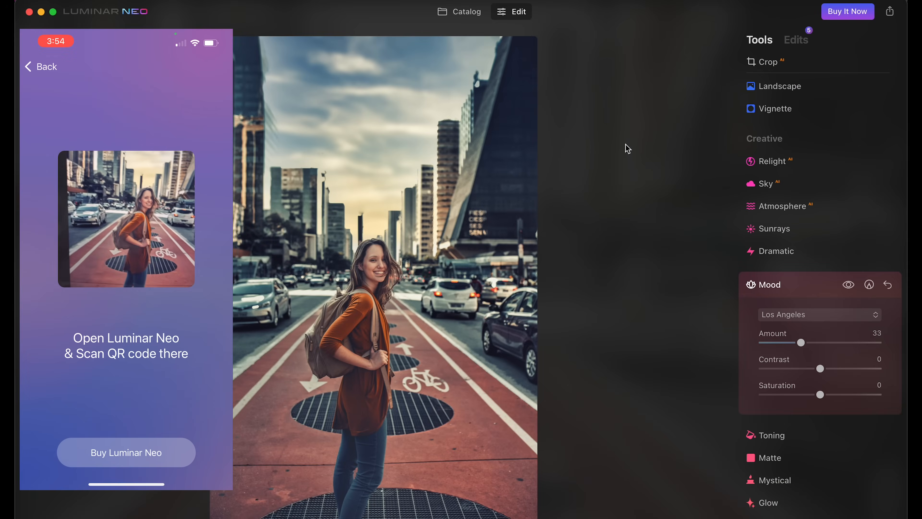
- Connect Luminar Share via the QR code and send the woman-with-baby photo to Luminar Neo
{"action": "left_click", "coordinate": [895, 12]}
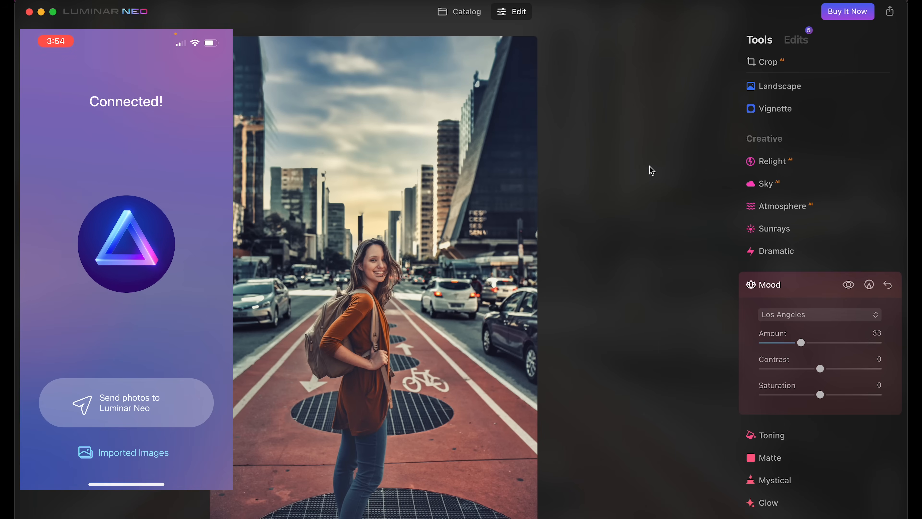
{"action": "left_click", "coordinate": [126, 402]}
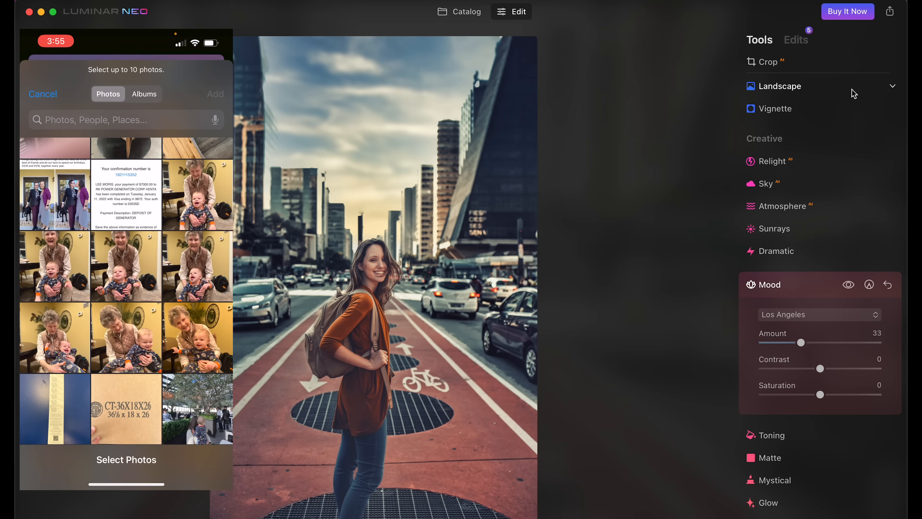
{"action": "left_click", "coordinate": [198, 195]}
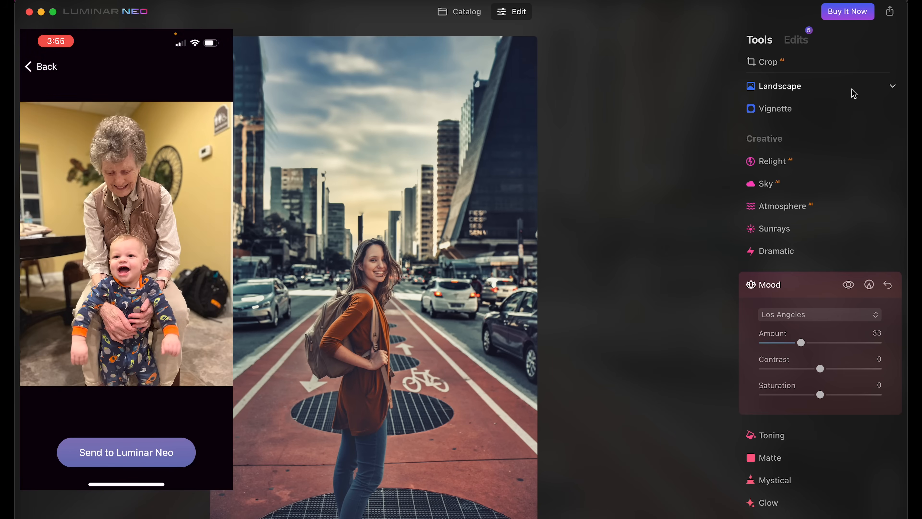
{"action": "left_click", "coordinate": [126, 453]}
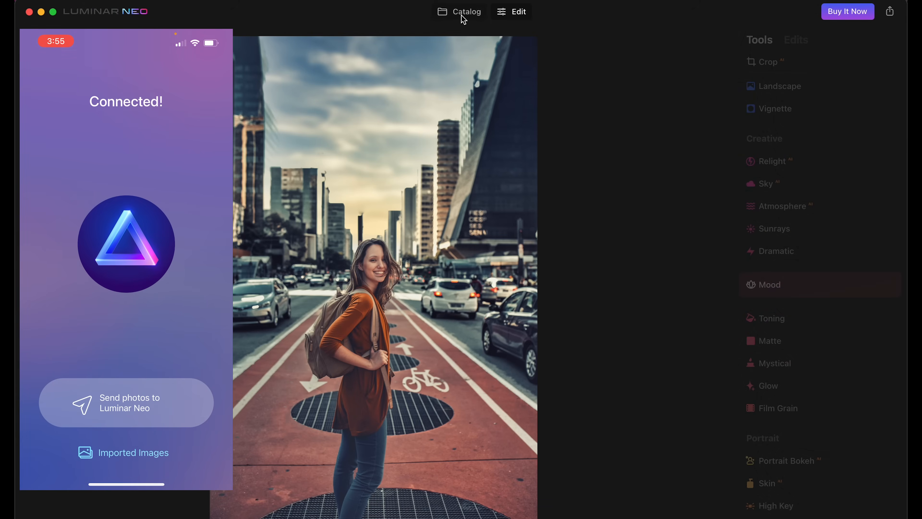
- Locate the imported woman-and-baby photo in the Catalog's Luminar Share folder and bring it into Edit
{"action": "left_click", "coordinate": [466, 12]}
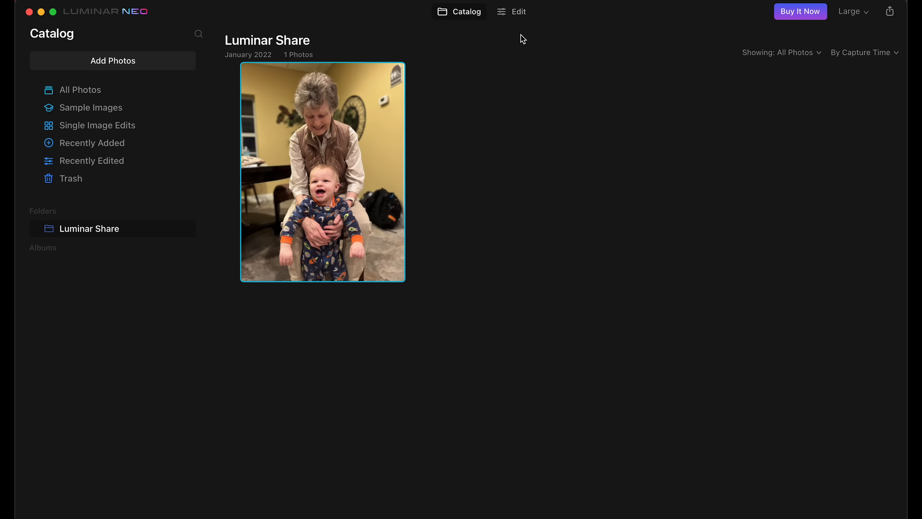
{"action": "left_click", "coordinate": [510, 11]}
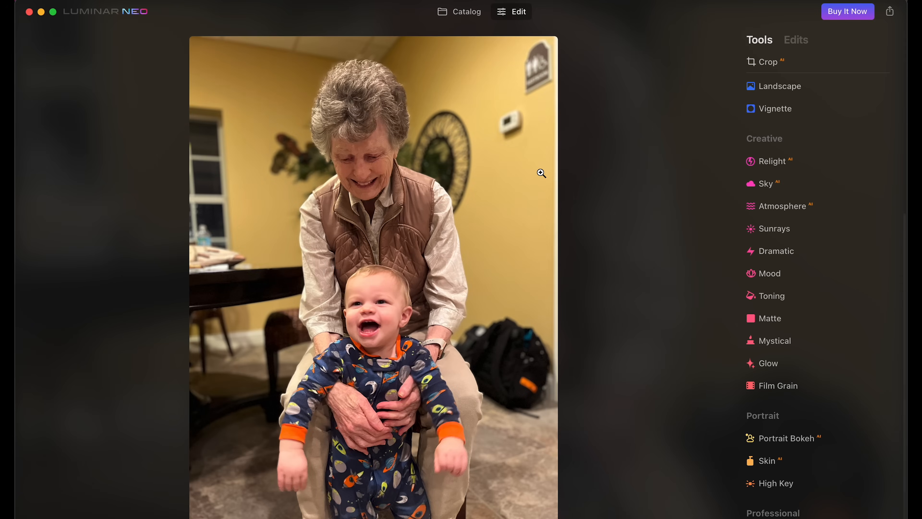